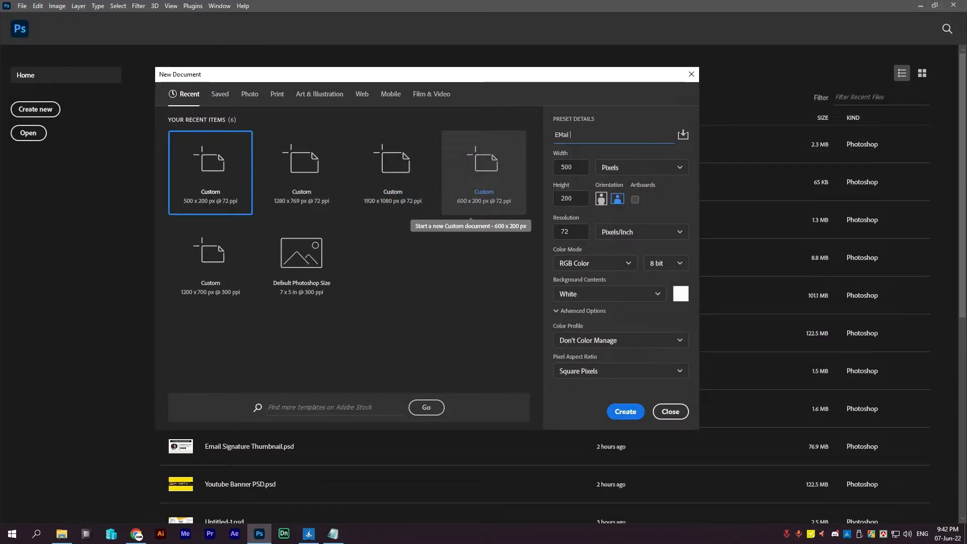
Step: Name the preset EMail Signature and set 500×200 px at 72 ppi
text(Signature)
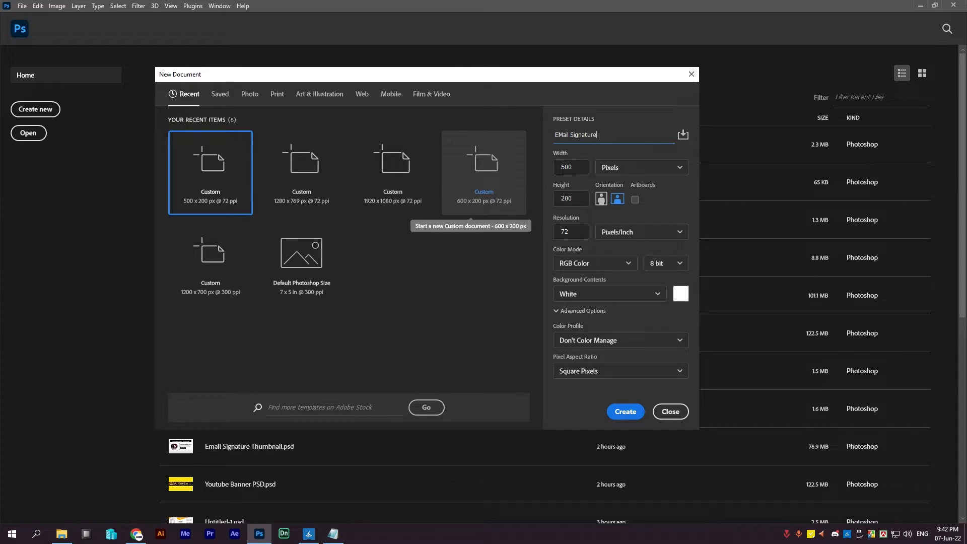
click(570, 199)
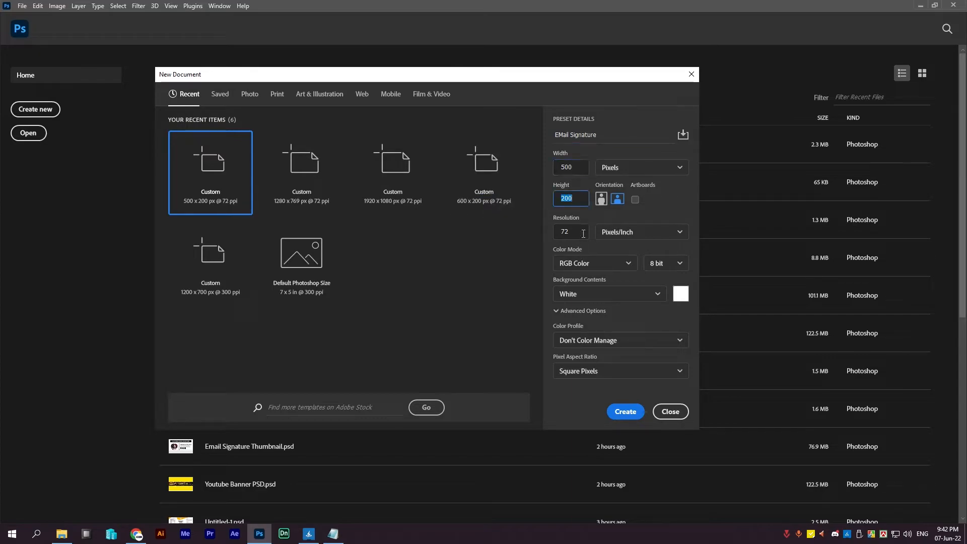
click(625, 411)
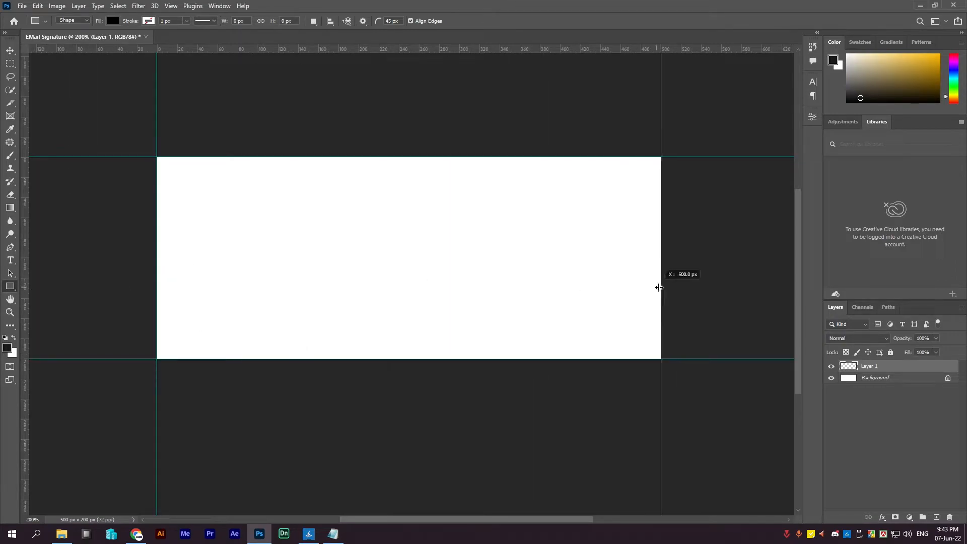
Step: Add guides at the 500 px right edge and a 175 px column, then draw a rectangle over the left column
drag(658, 288, 359, 268)
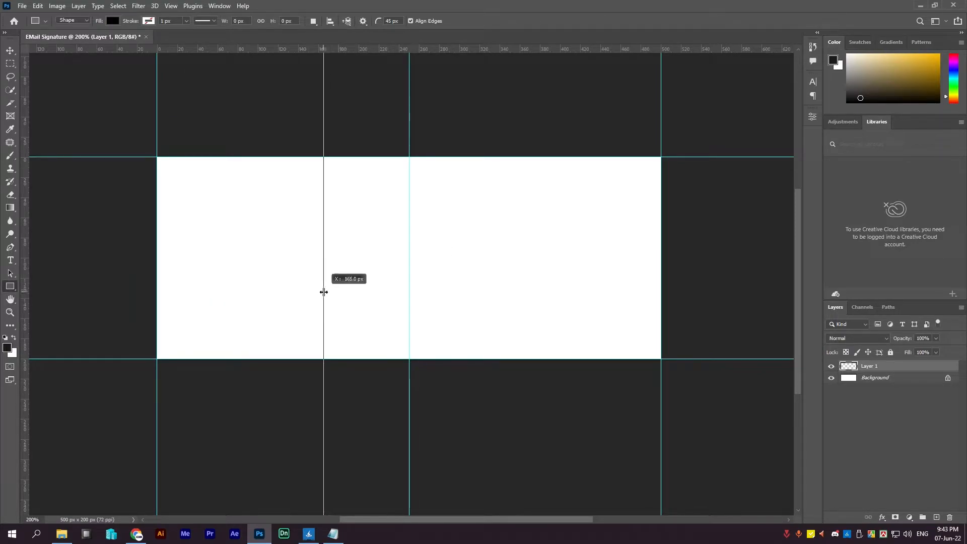
drag(323, 292, 333, 292)
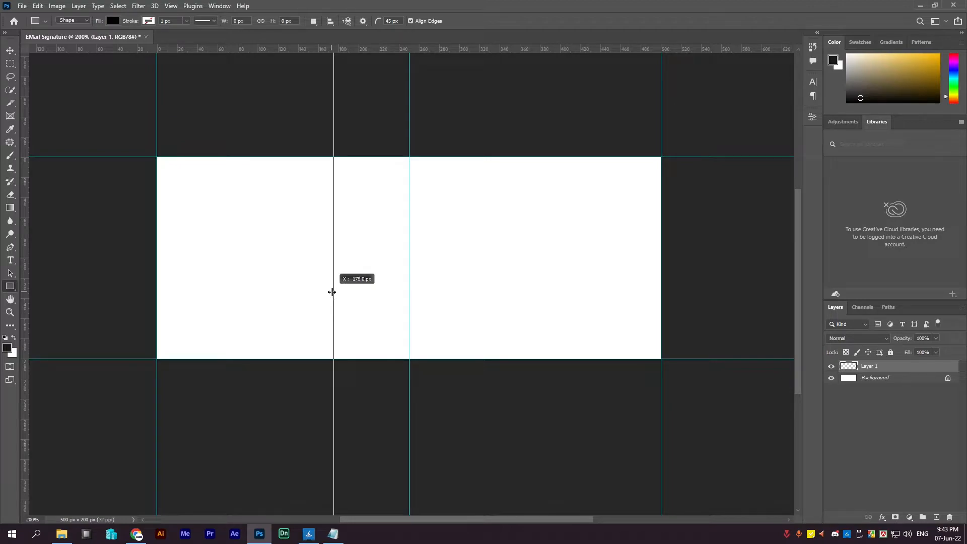
drag(159, 161, 270, 313)
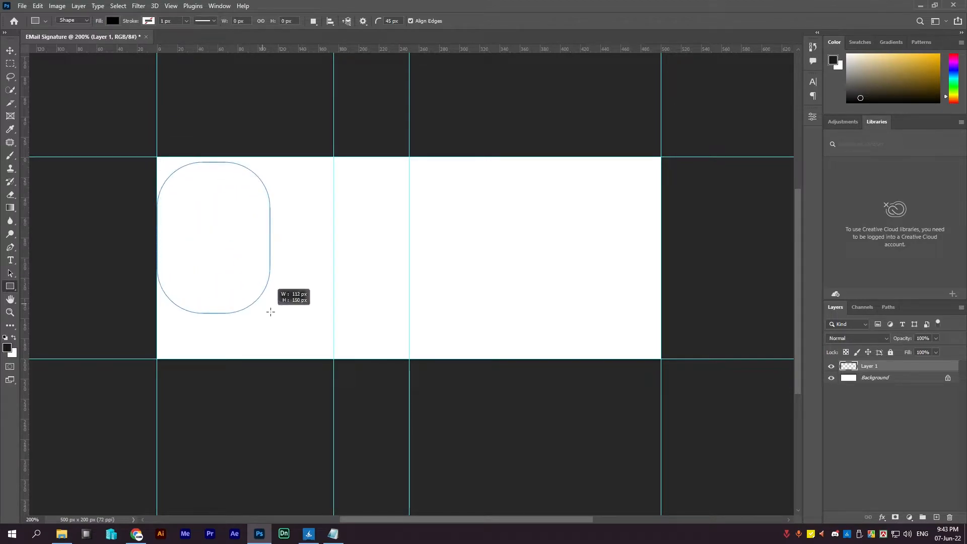
drag(270, 311, 325, 357)
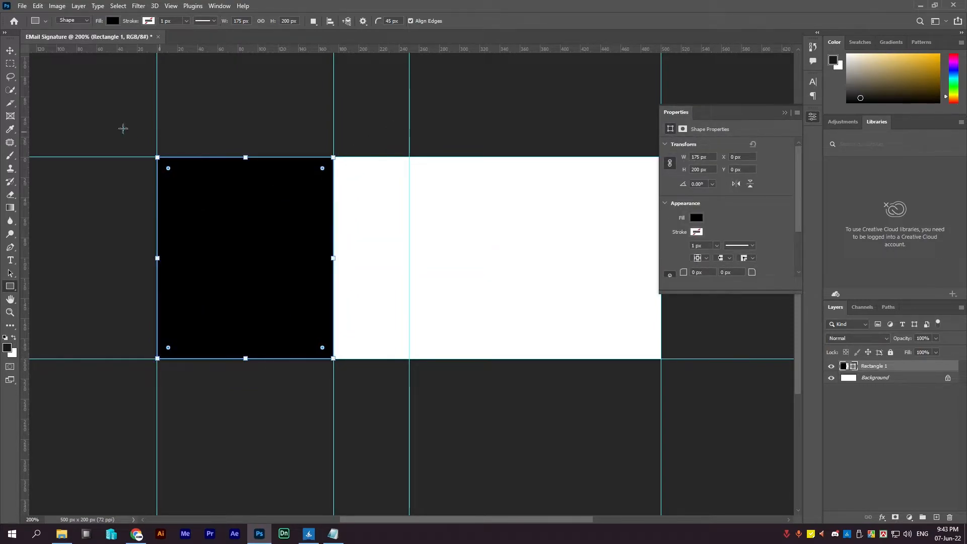
Step: Size the rectangle to 175×200 px at 0,0 and copy the hex code 3d0282 from the notes
click(696, 217)
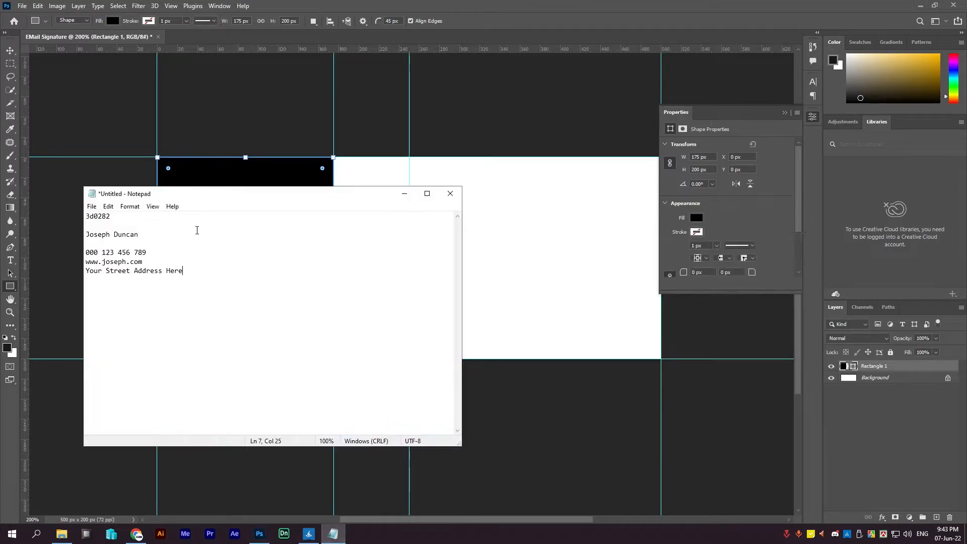
double_click(97, 216)
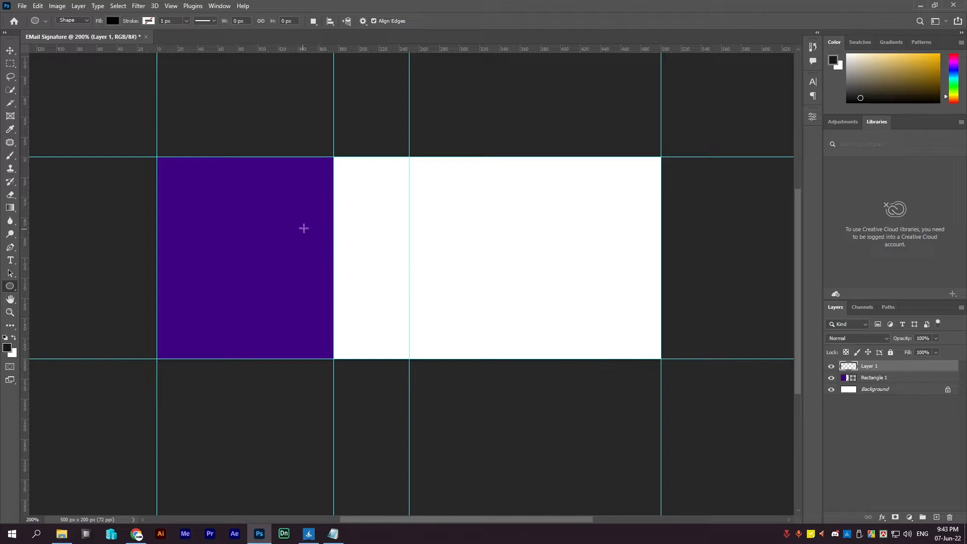
Step: Draw a 130 px circle on the 175 px guide and shrink a duplicate to about 115 px inside it
drag(302, 229, 395, 306)
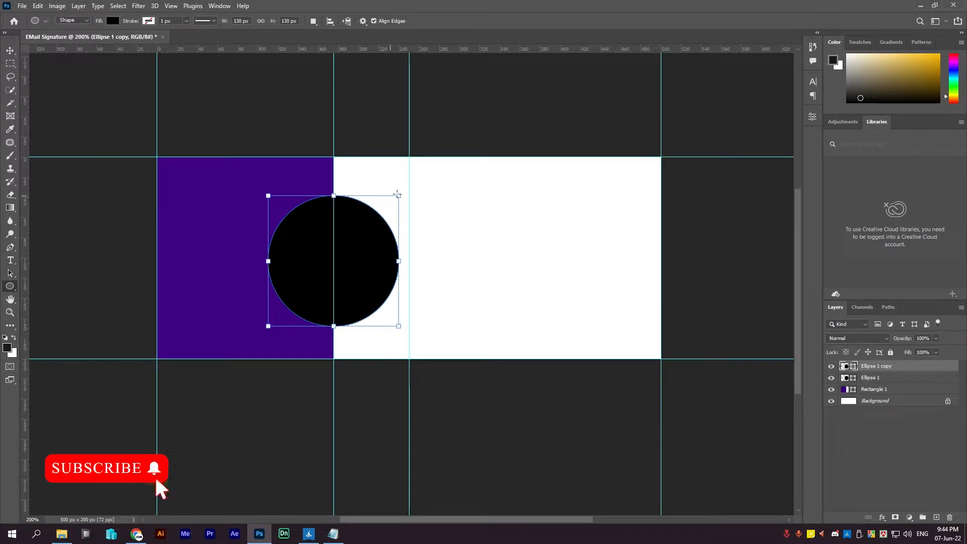
drag(398, 194, 390, 203)
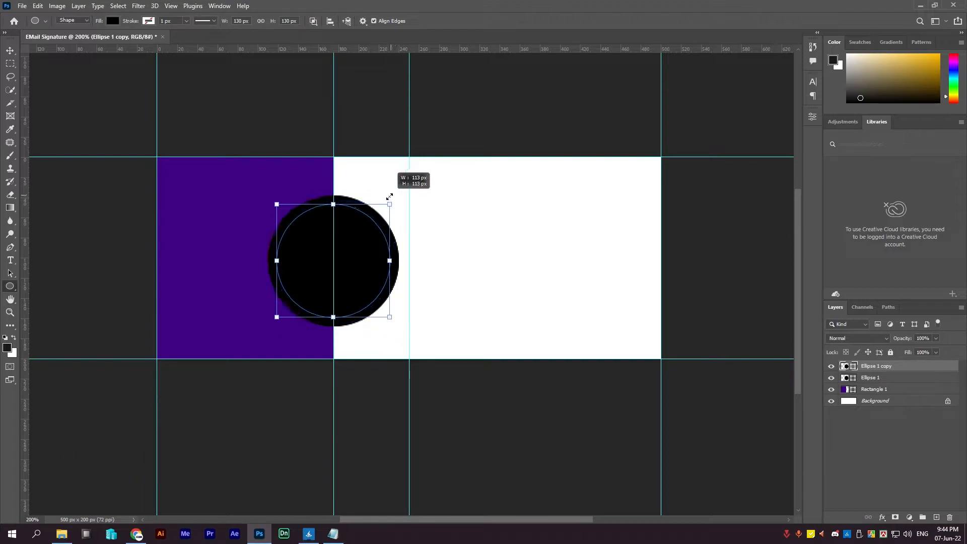
drag(390, 203, 392, 200)
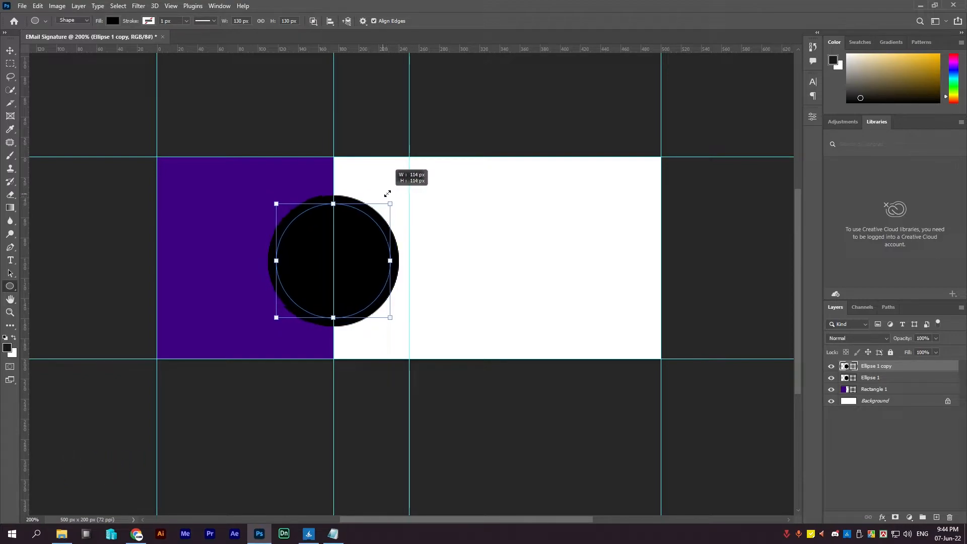
drag(389, 203, 391, 202)
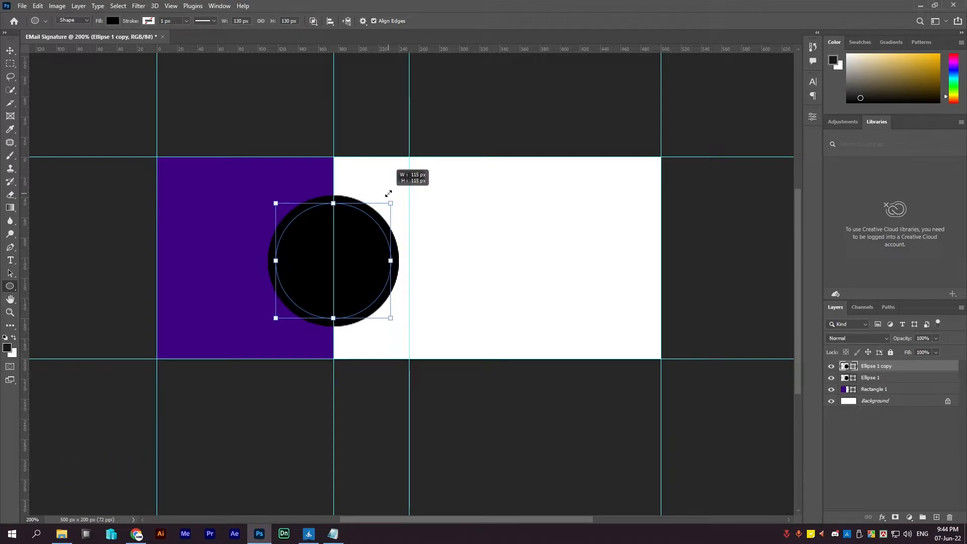
click(870, 377)
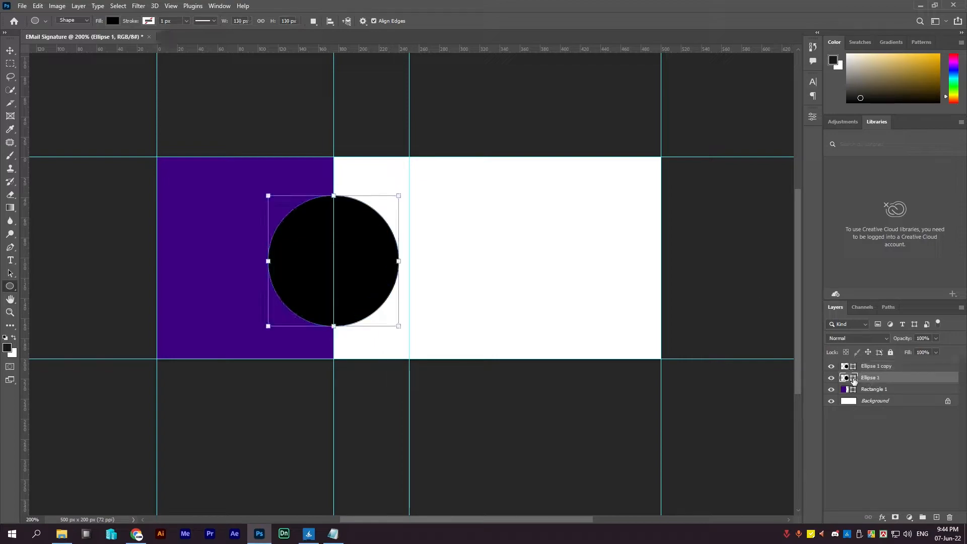
double_click(845, 377)
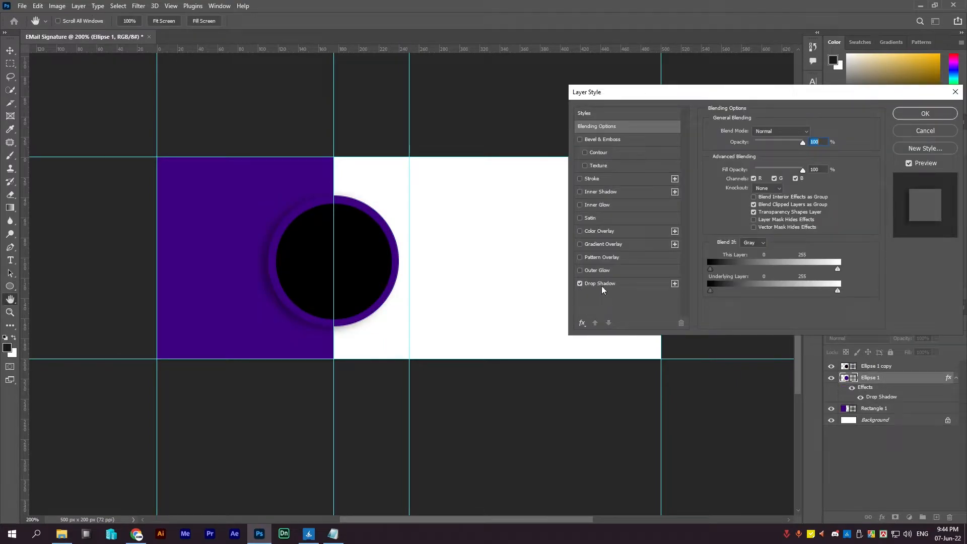
Step: Give the outer circle a drop shadow at 63% opacity, 5° angle, 5 px distance, 10 px size
click(598, 283)
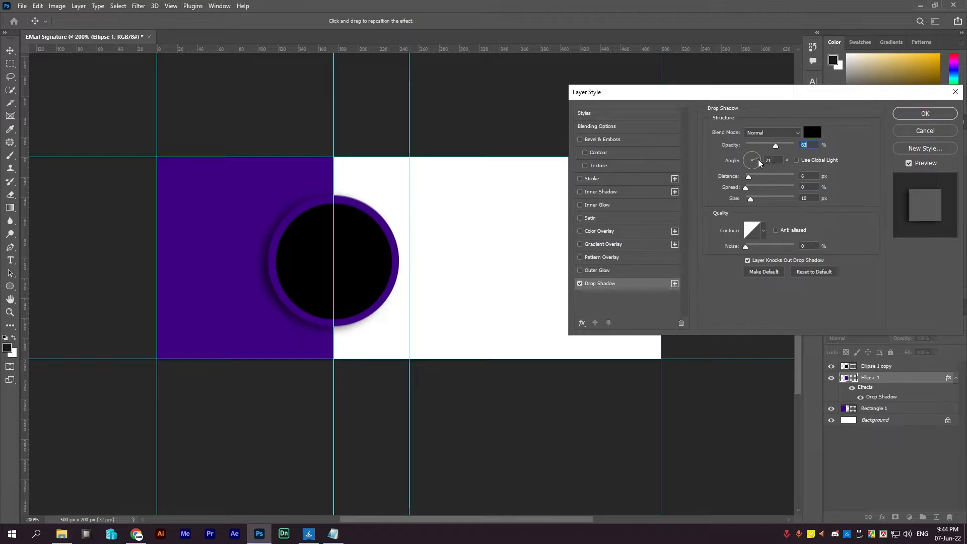
drag(754, 157, 750, 161)
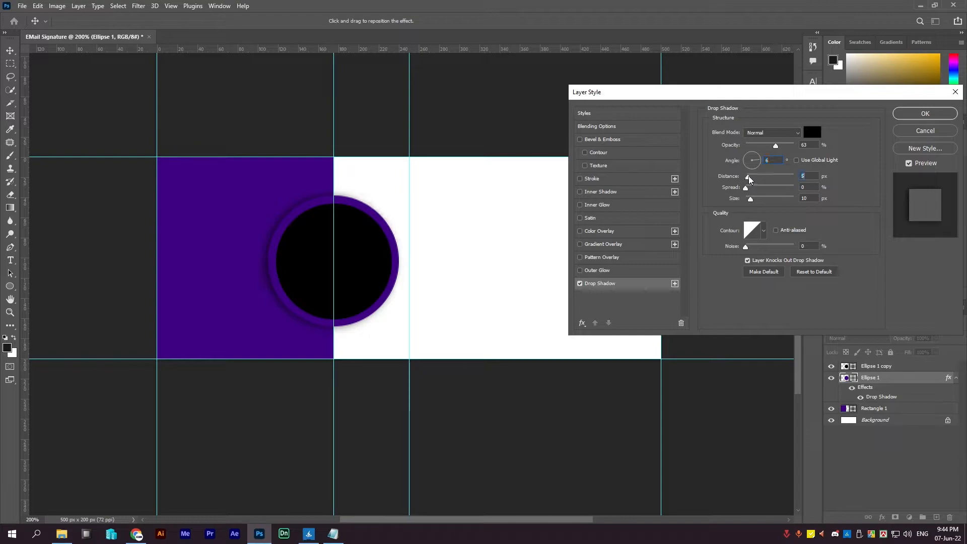
drag(751, 198, 745, 199)
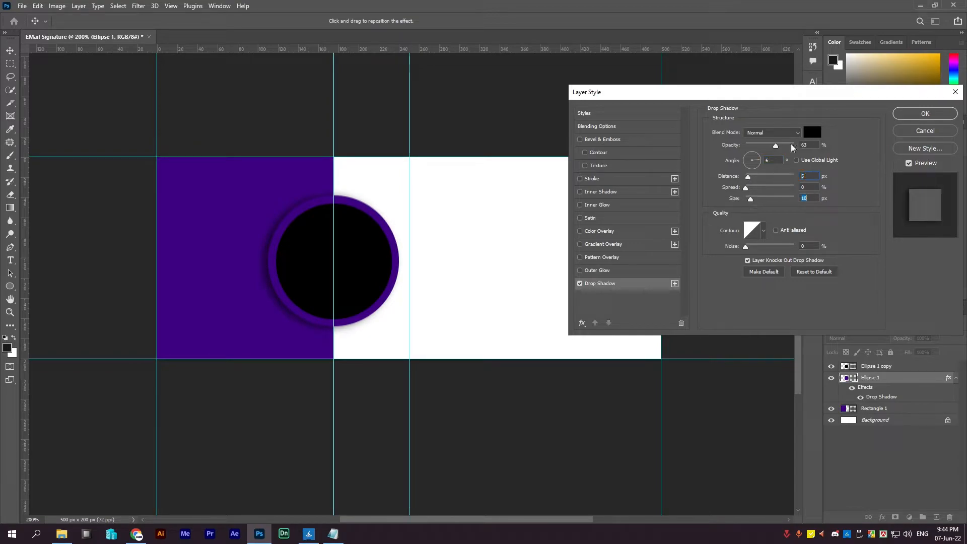
click(924, 113)
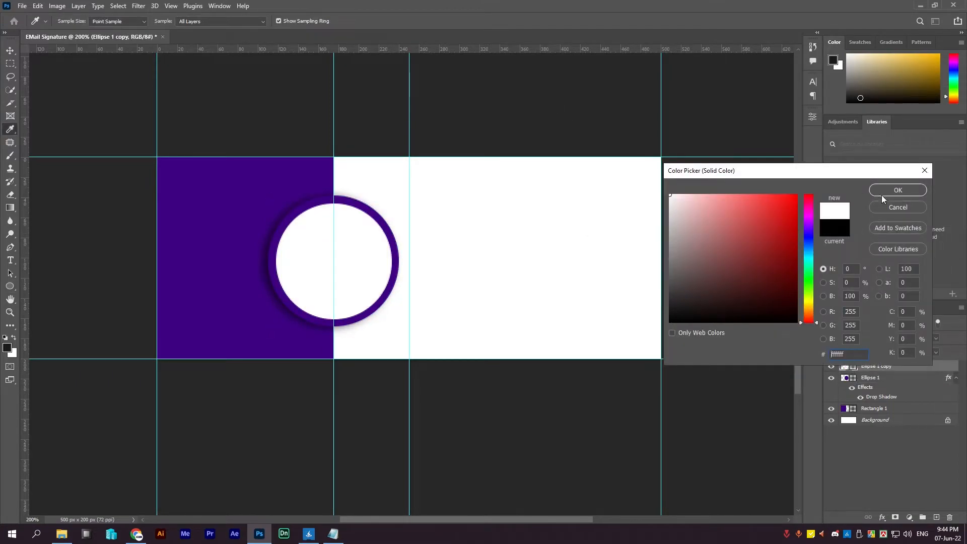
Step: Make the inner circle white, enlarge both circles to 140 px, group them, and add a new layer
click(897, 190)
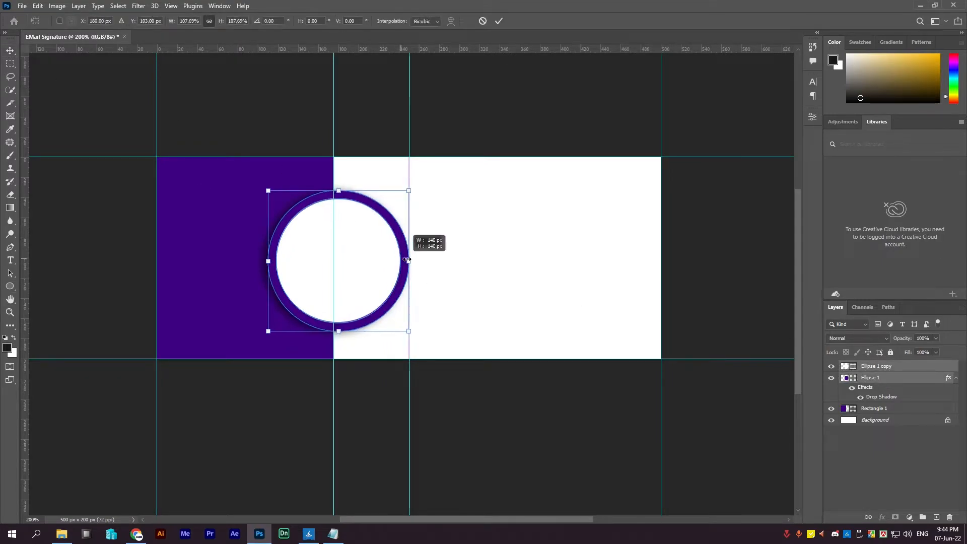
drag(408, 261, 403, 262)
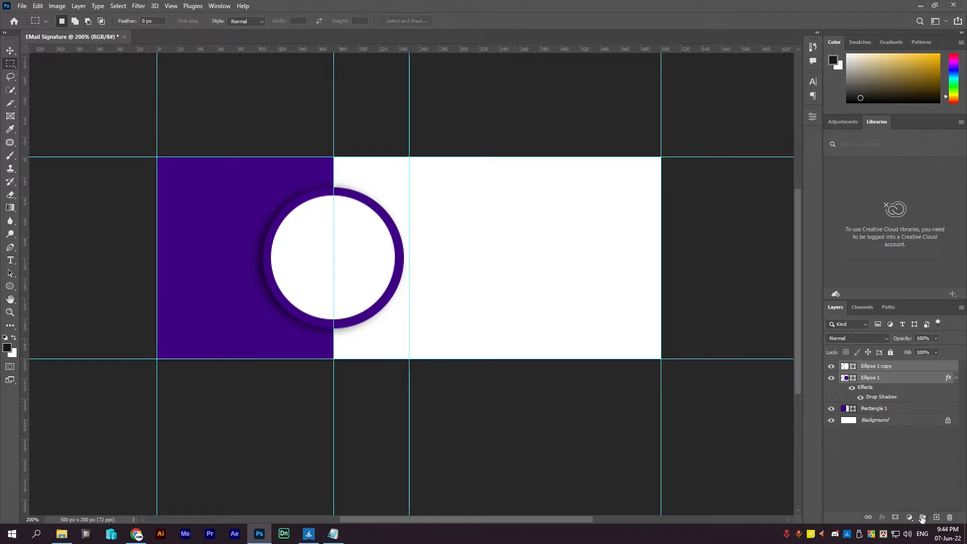
click(936, 517)
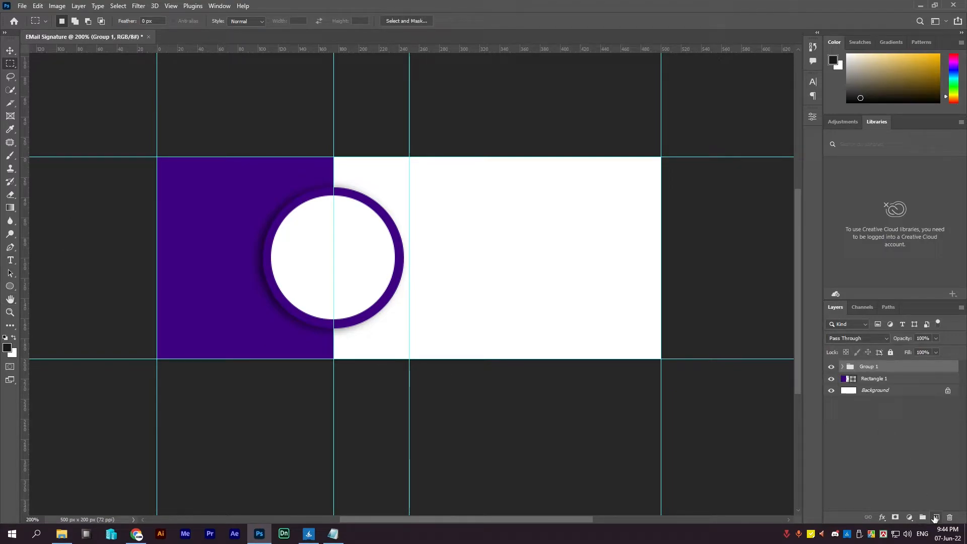
click(935, 518)
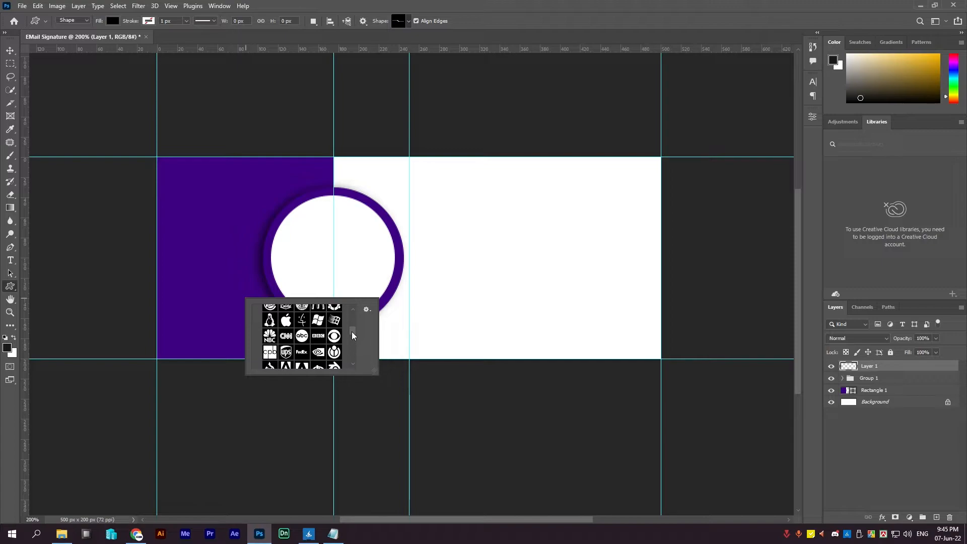
Step: Pick the Ubuntu logo custom shape and draw it 21×21 px in the purple panel's lower left
scroll(down, 3)
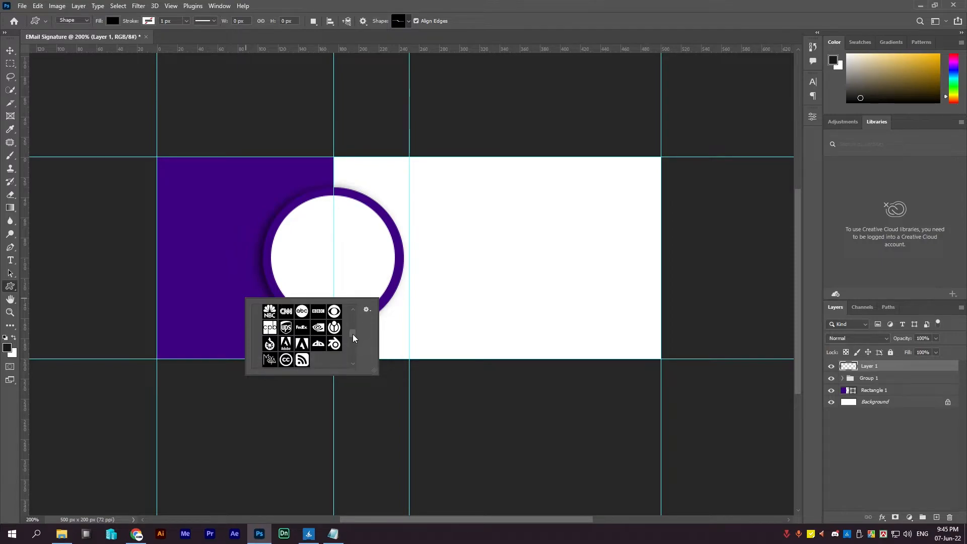
scroll(down, 3)
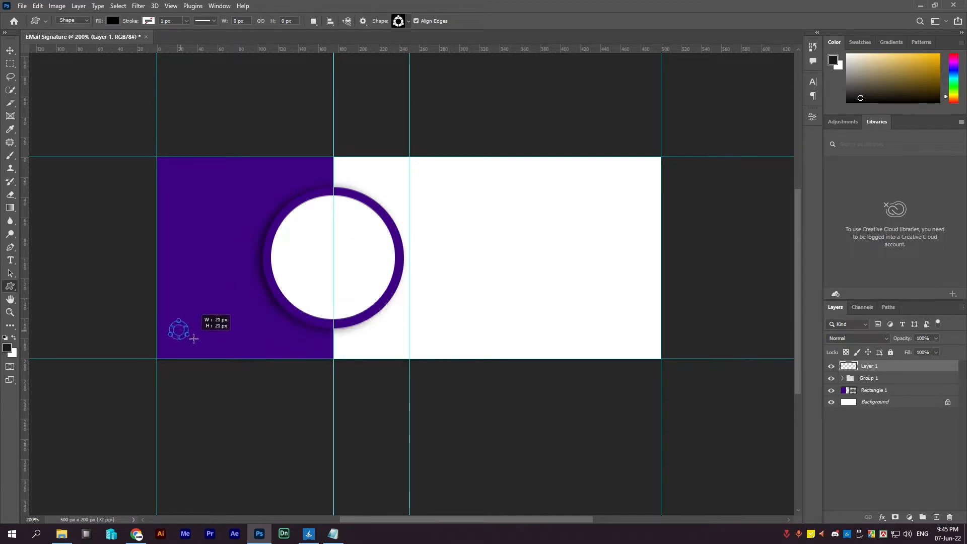
drag(194, 338, 207, 340)
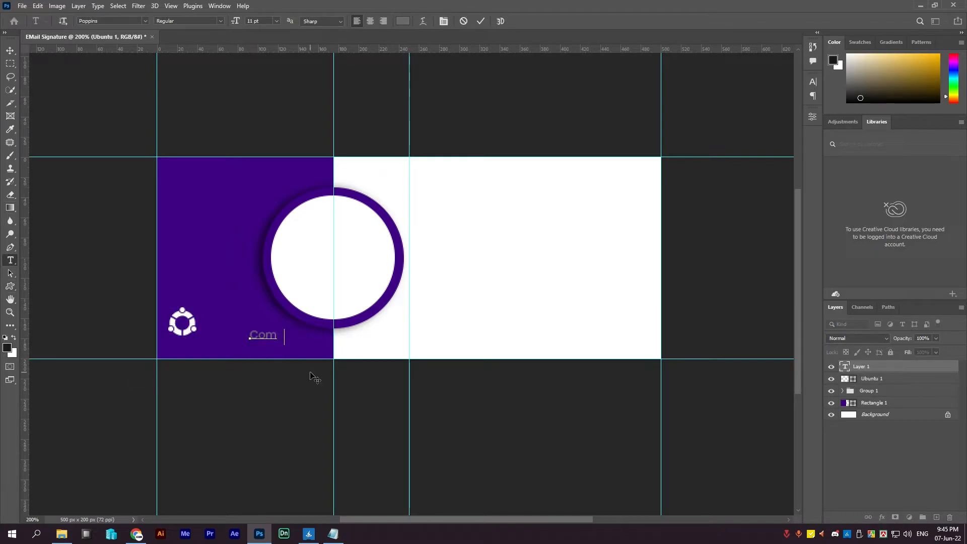
Step: Type white Company Name text, place it beneath the logo, and group it with the logo layer
text(pany Nae)
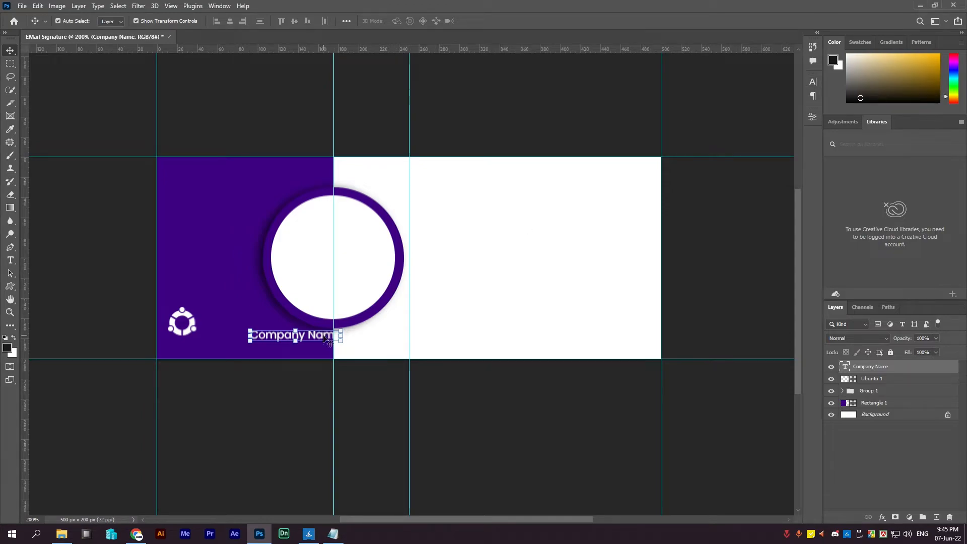
drag(290, 334, 212, 345)
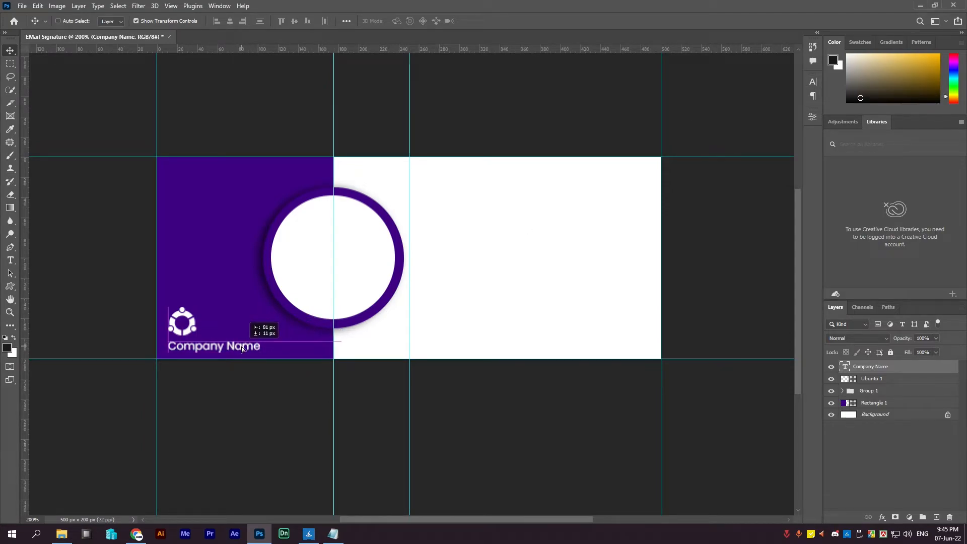
click(797, 97)
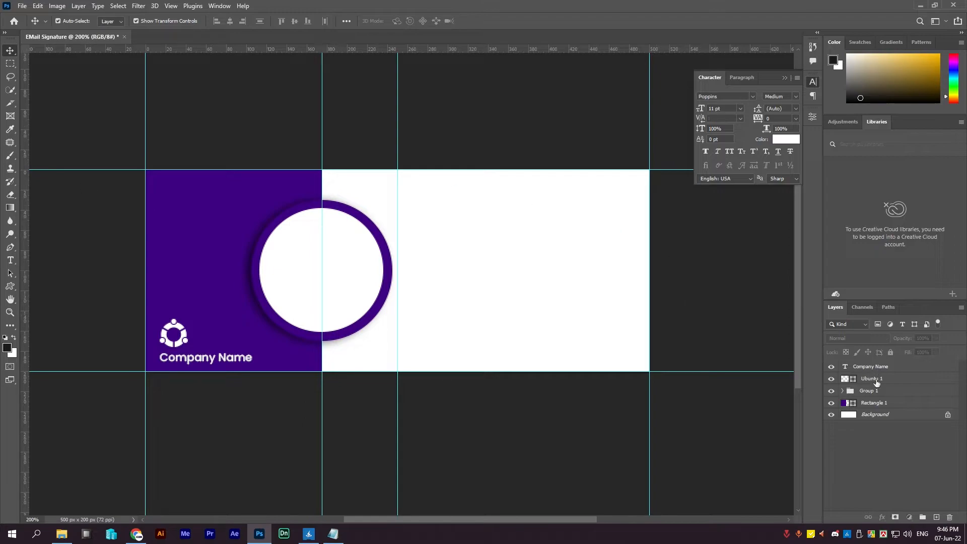
click(871, 378)
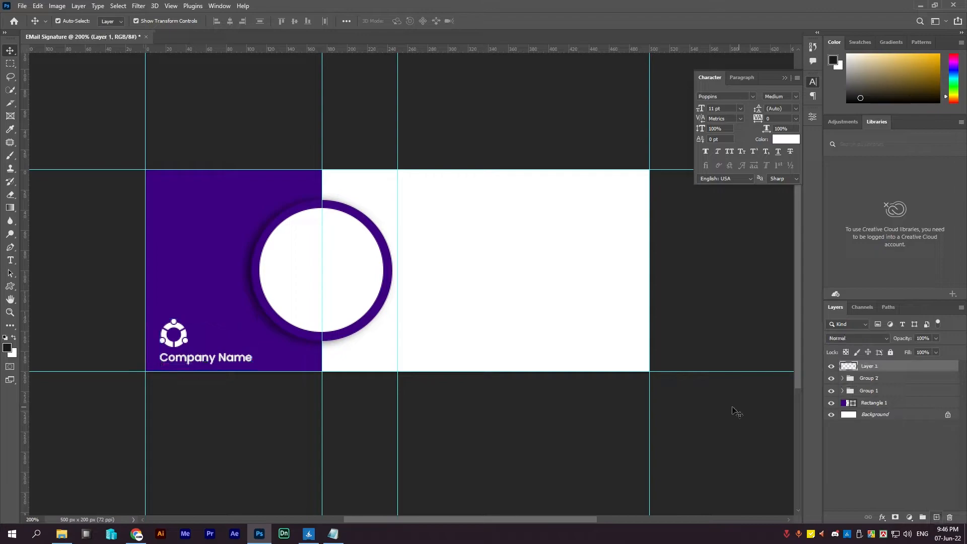
click(11, 260)
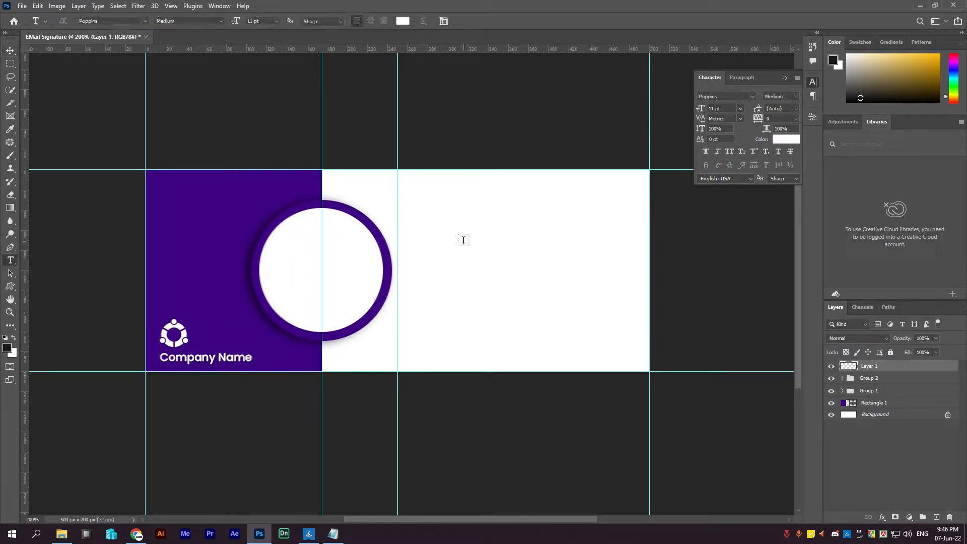
click(785, 139)
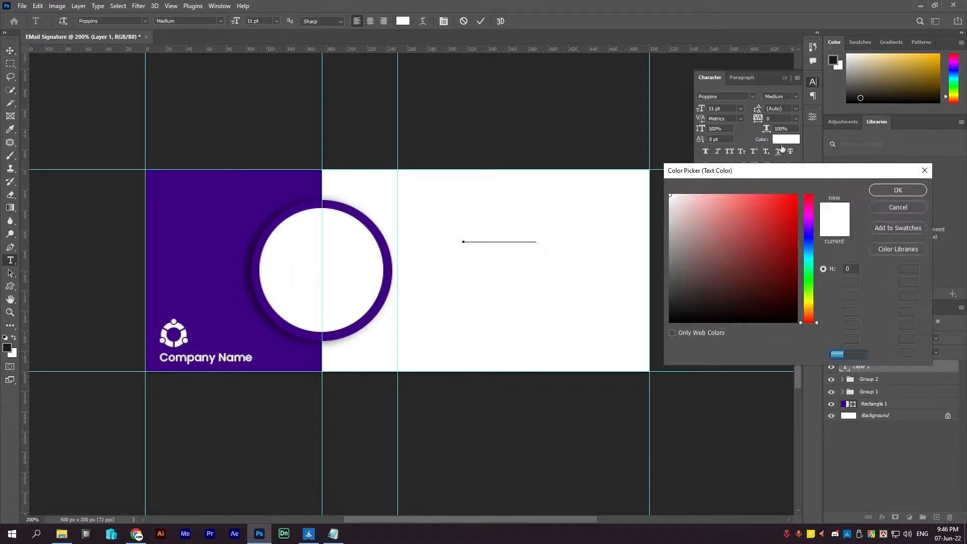
click(897, 190)
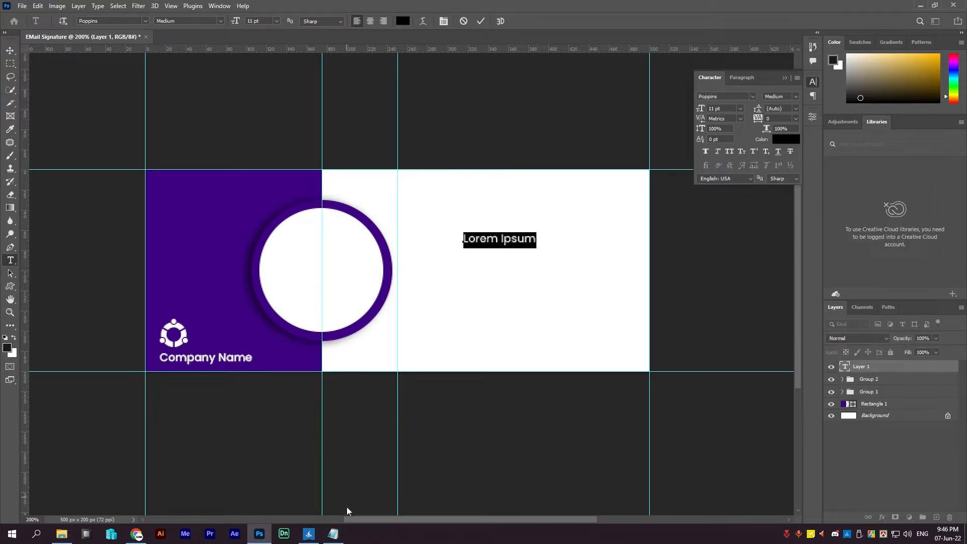
click(332, 534)
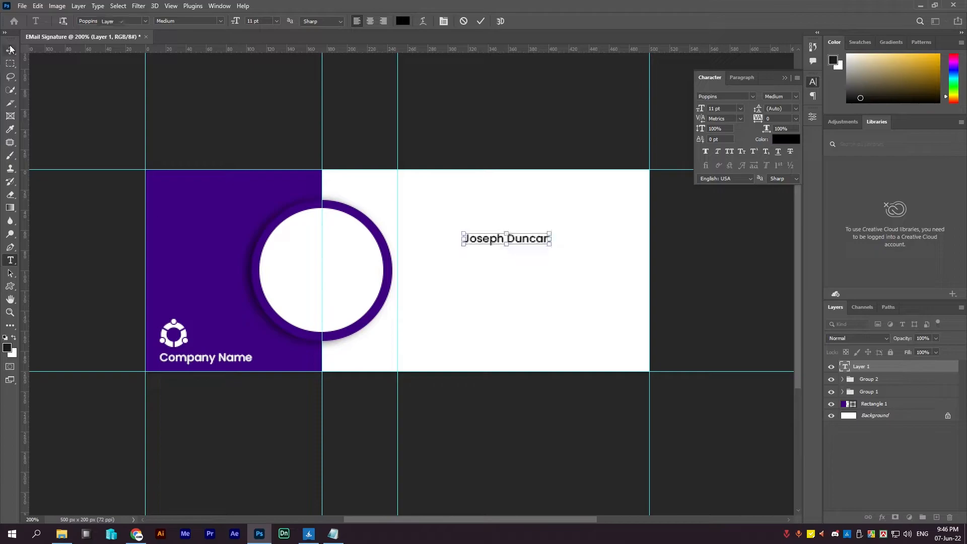
click(740, 109)
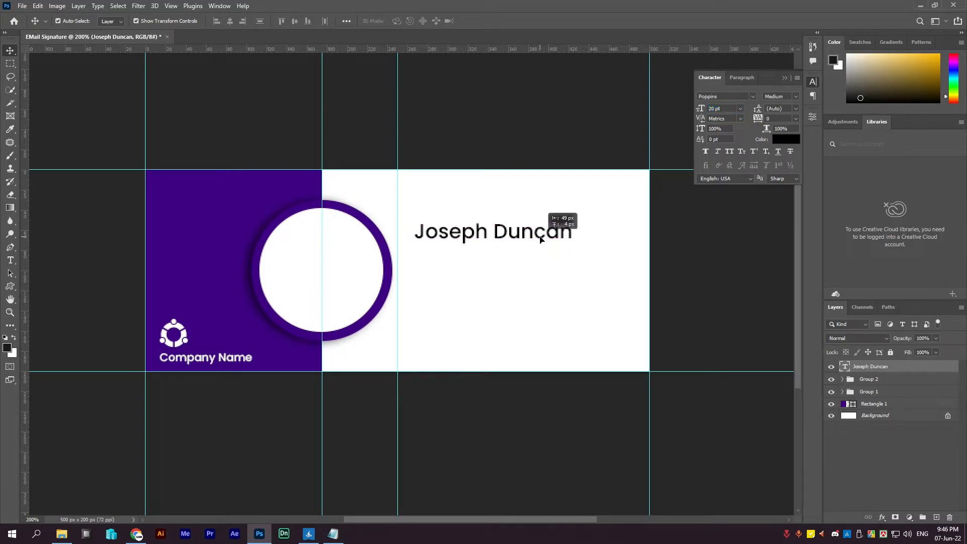
Step: Move the name to the panel's top at 20 pt and set it SemiBold
drag(493, 231, 493, 207)
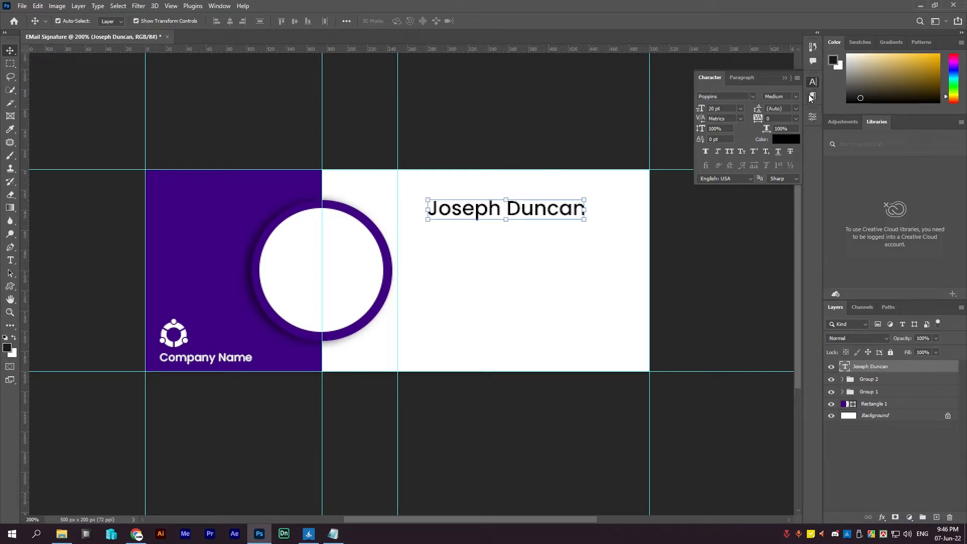
click(796, 97)
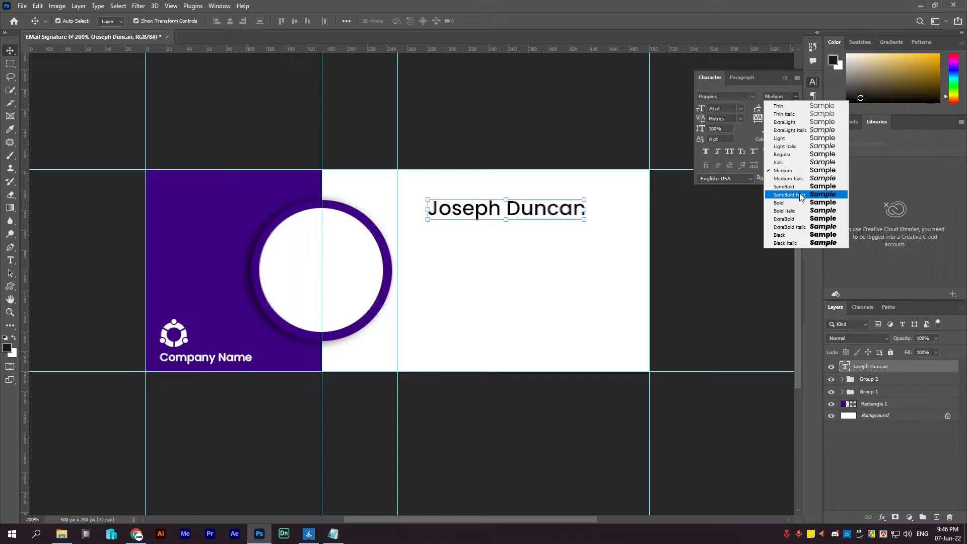
click(784, 195)
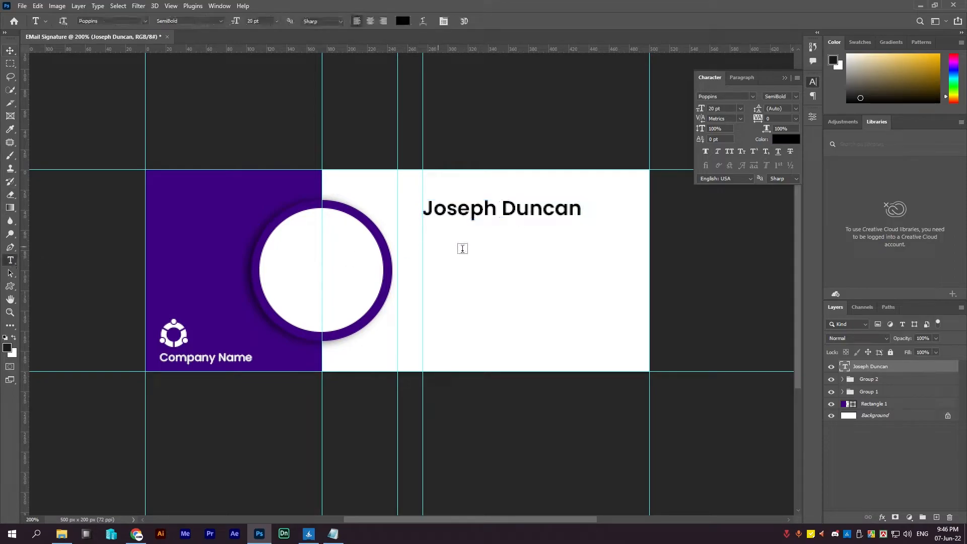
Step: Add a 14 pt Video Editor title under the name and set both name and title in All Caps
text(Lorem Ipsum)
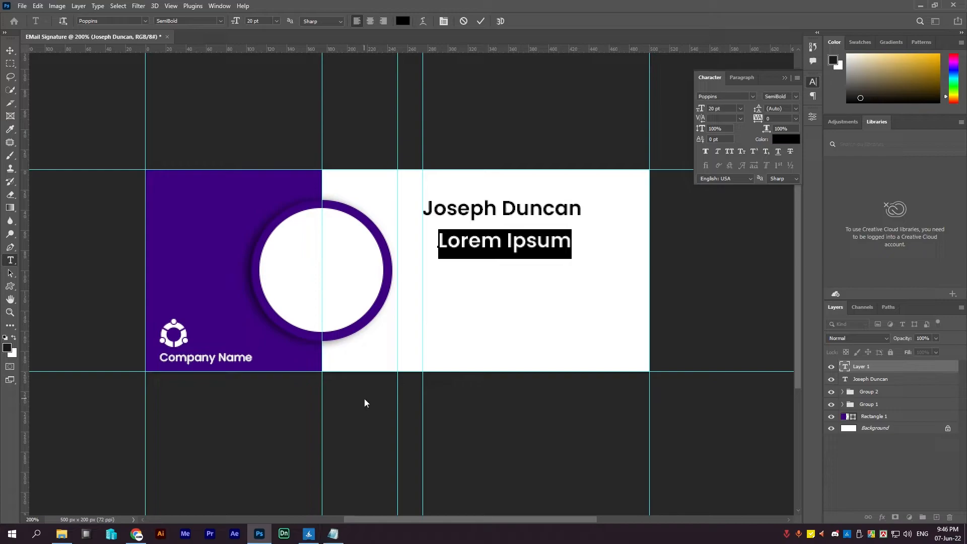
text(V)
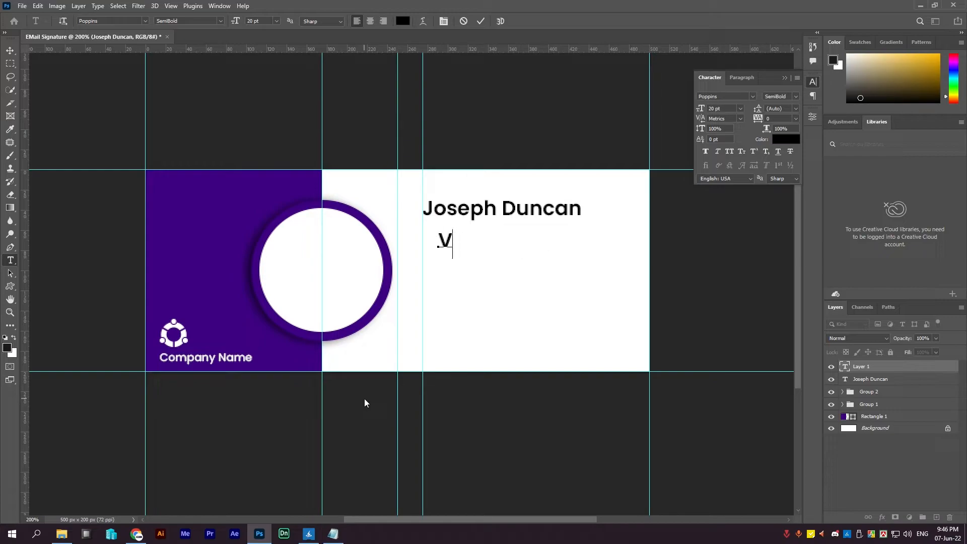
text(ideo)
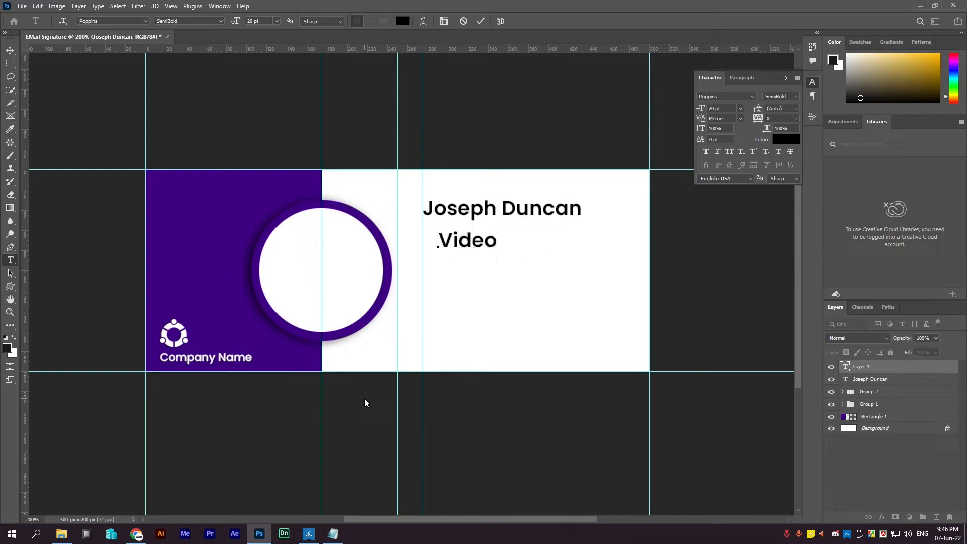
text(Editor)
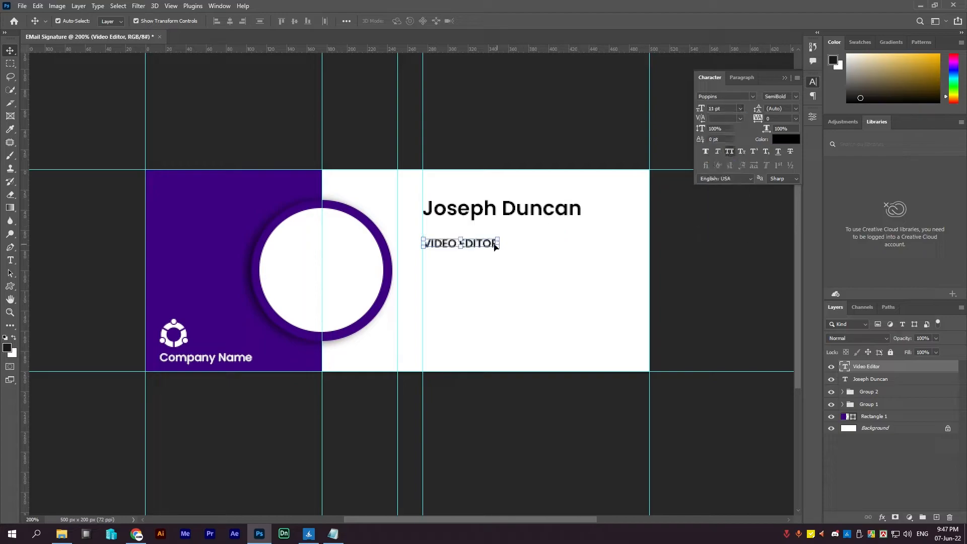
drag(459, 243, 459, 230)
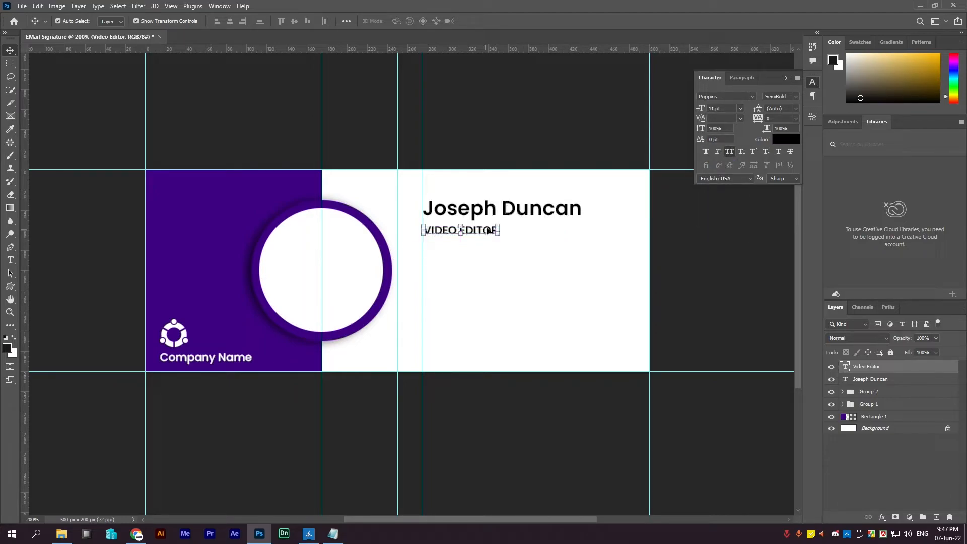
text(14)
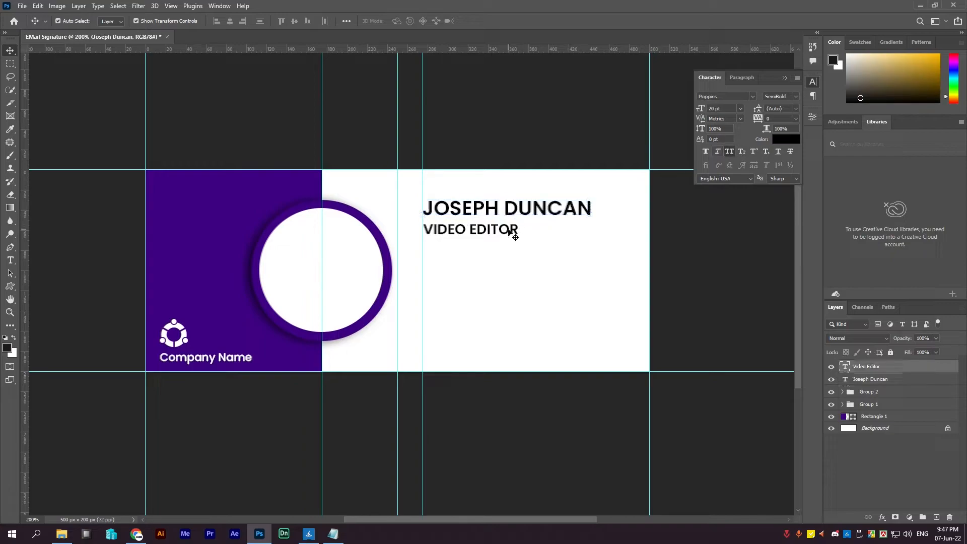
click(786, 139)
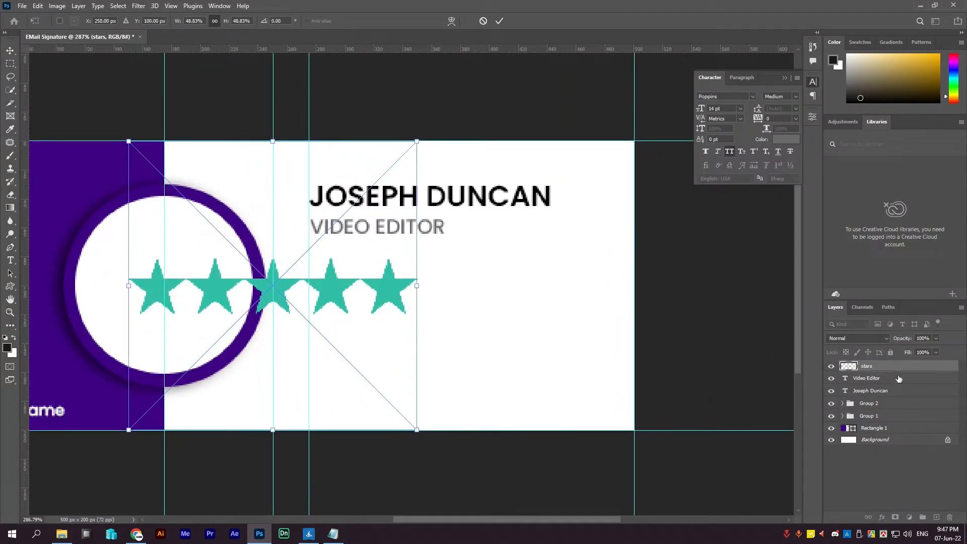
Step: Shrink stars.png to a small row beside VIDEO EDITOR and give it a yellow Color Overlay
drag(416, 285, 230, 285)
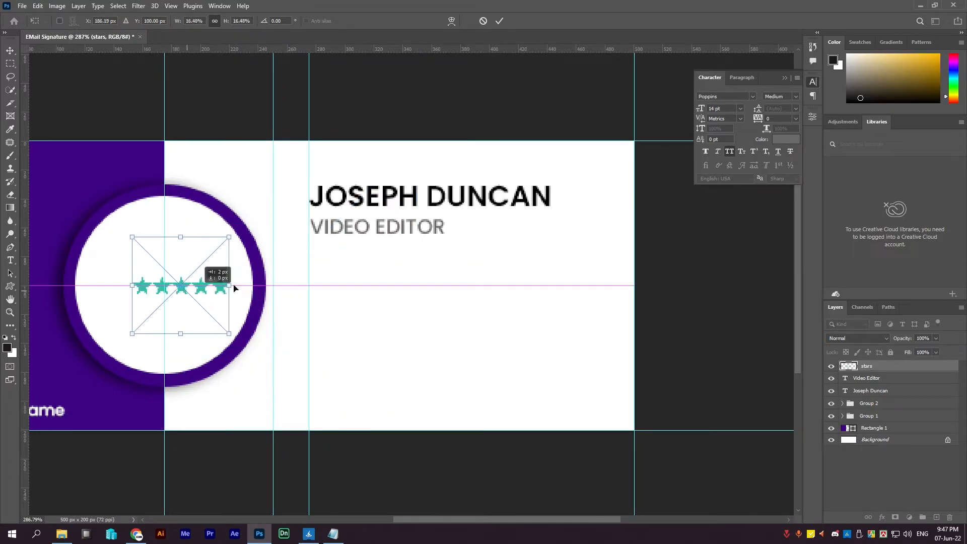
drag(180, 285, 501, 224)
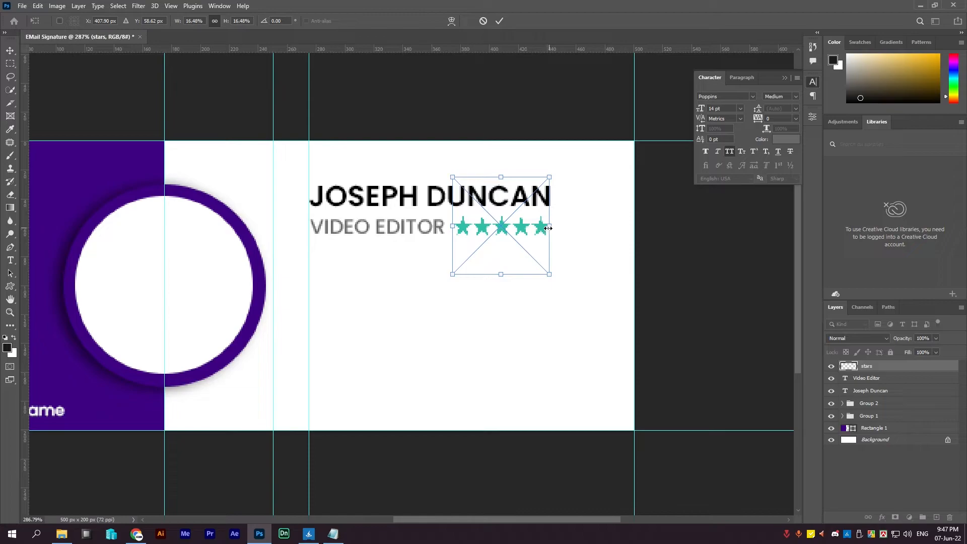
mouse_move(532, 233)
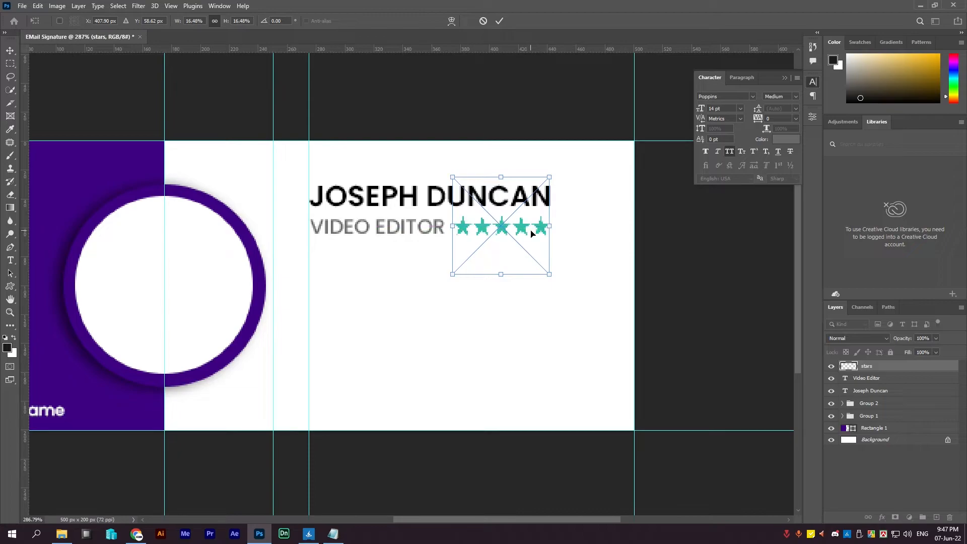
click(499, 20)
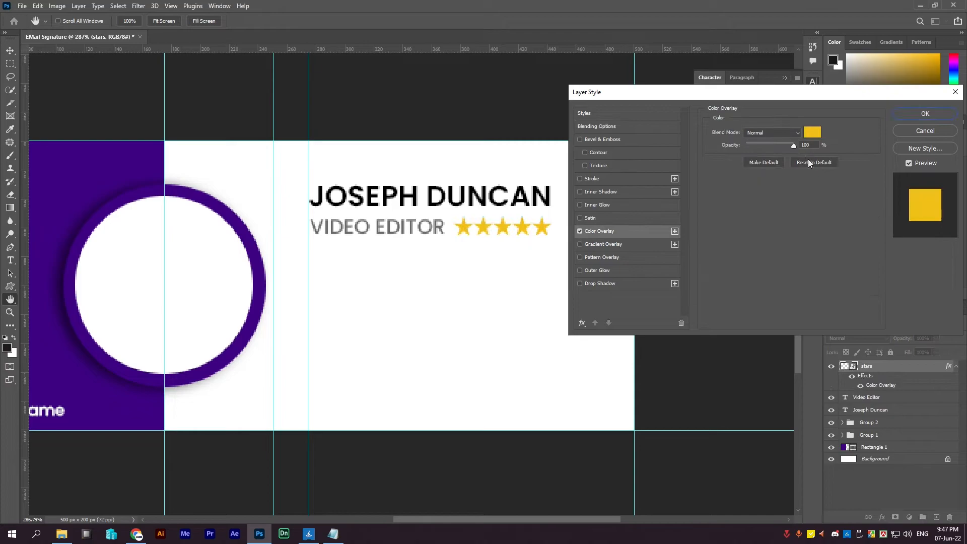
click(812, 132)
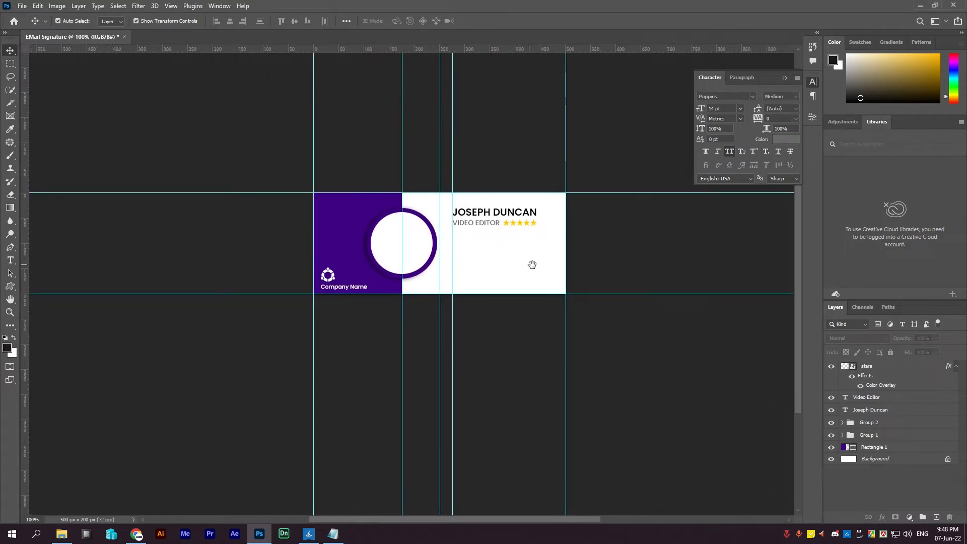
Step: Bring up the project asset folder and move to another subfolder under 2022
click(866, 365)
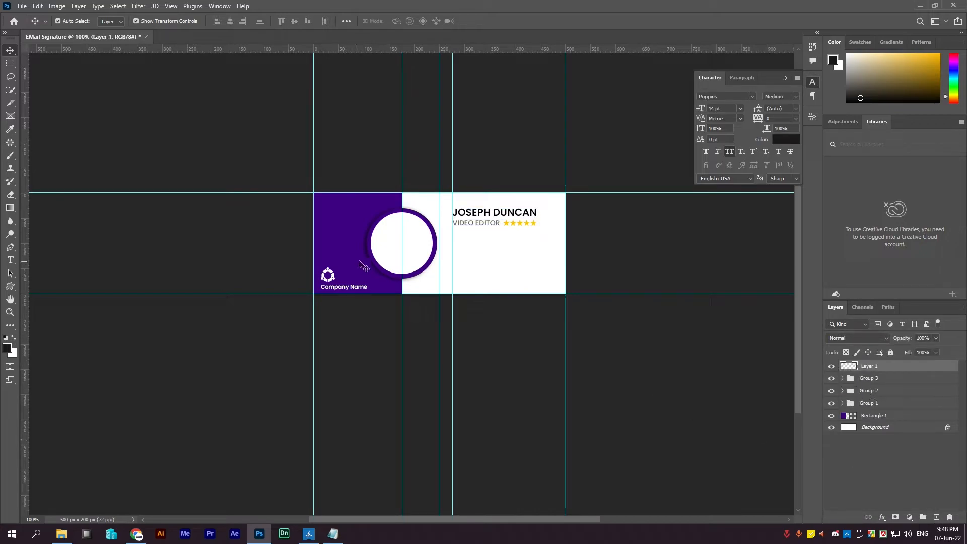
click(60, 534)
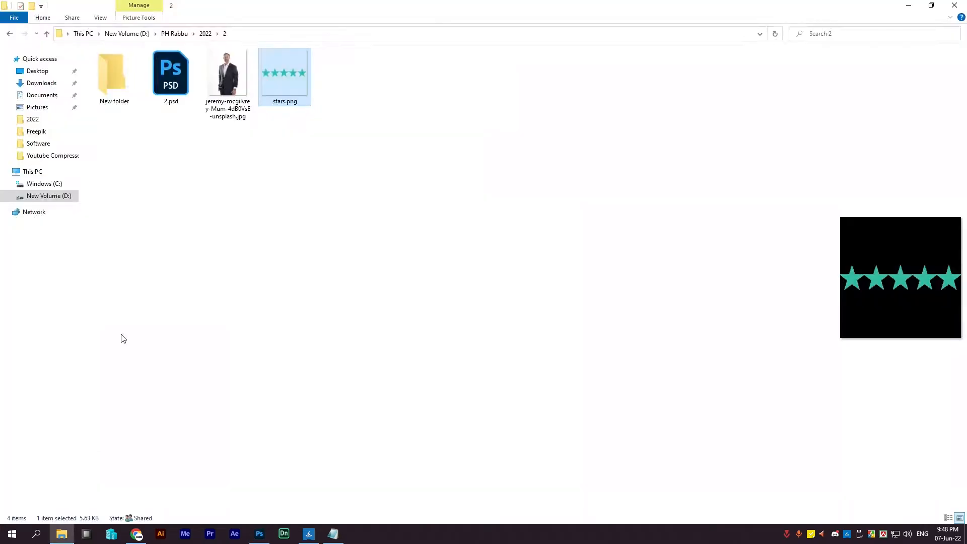
click(218, 33)
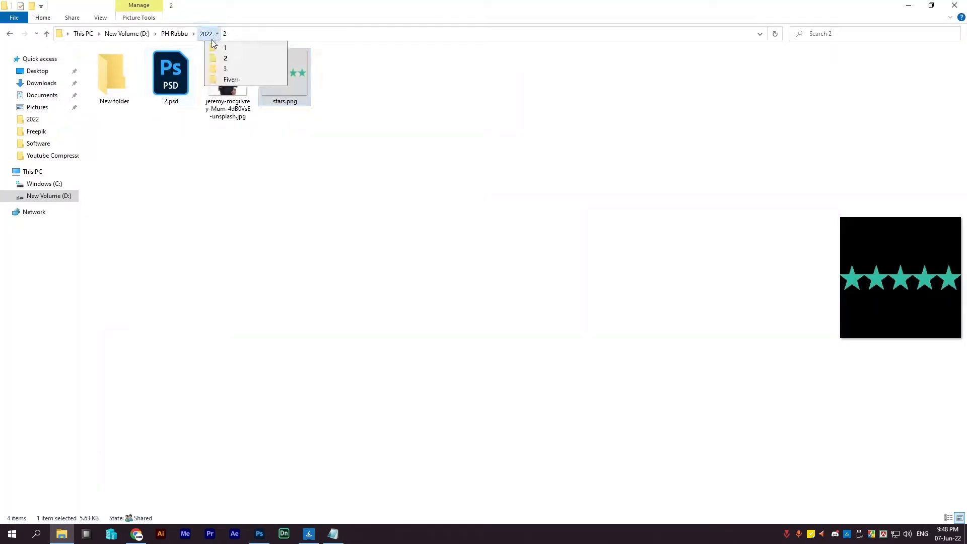
click(259, 533)
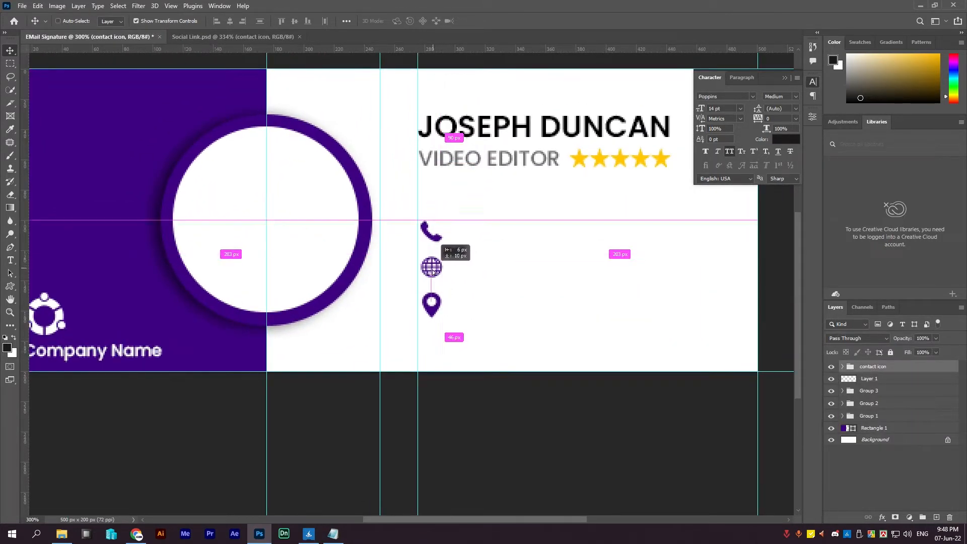
Step: Align the contact icon column under the title and start a text line beside the phone icon
drag(432, 267, 431, 276)
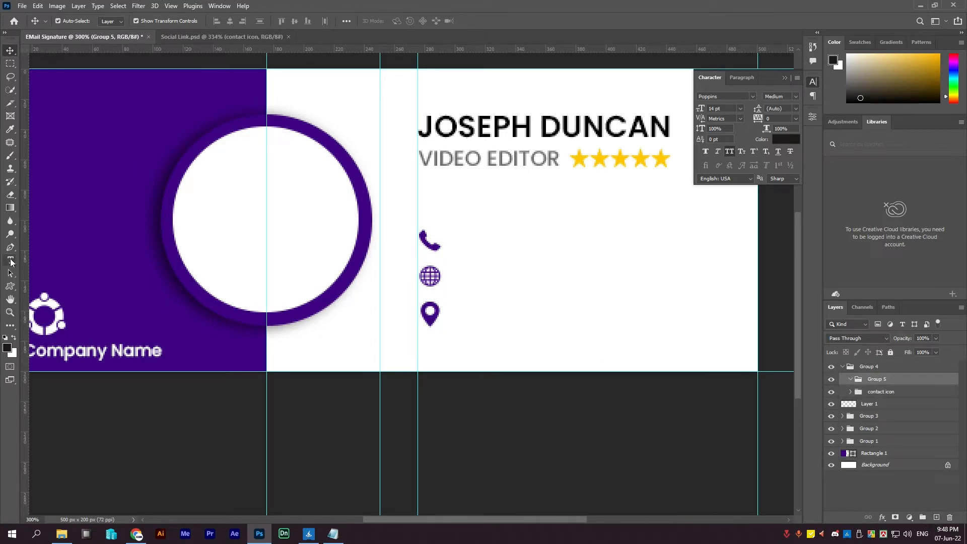
click(537, 236)
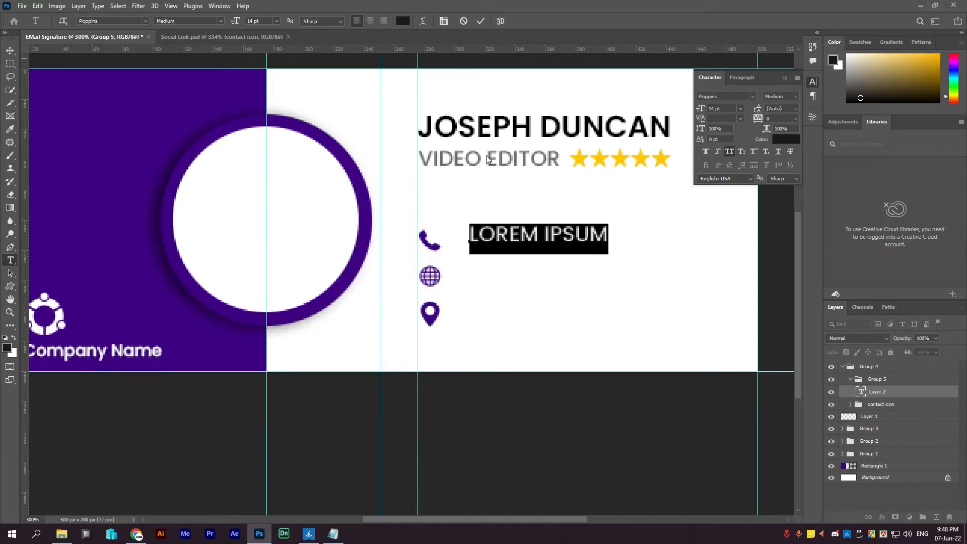
text(000 123 456 789)
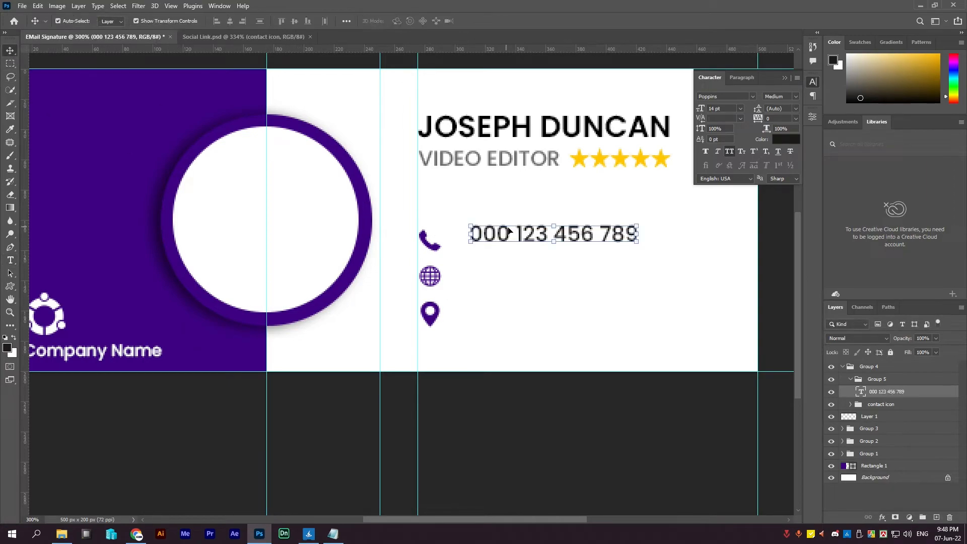
drag(552, 233, 554, 238)
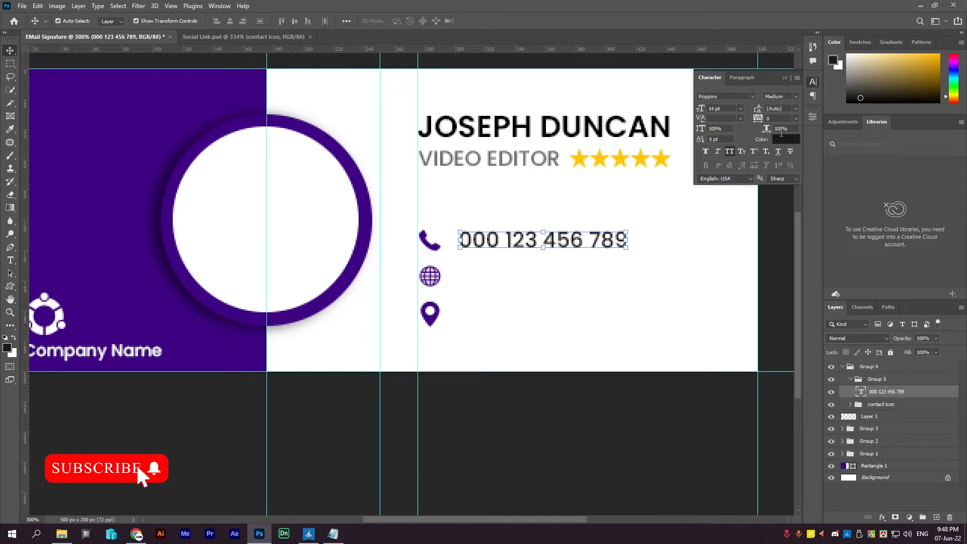
click(786, 139)
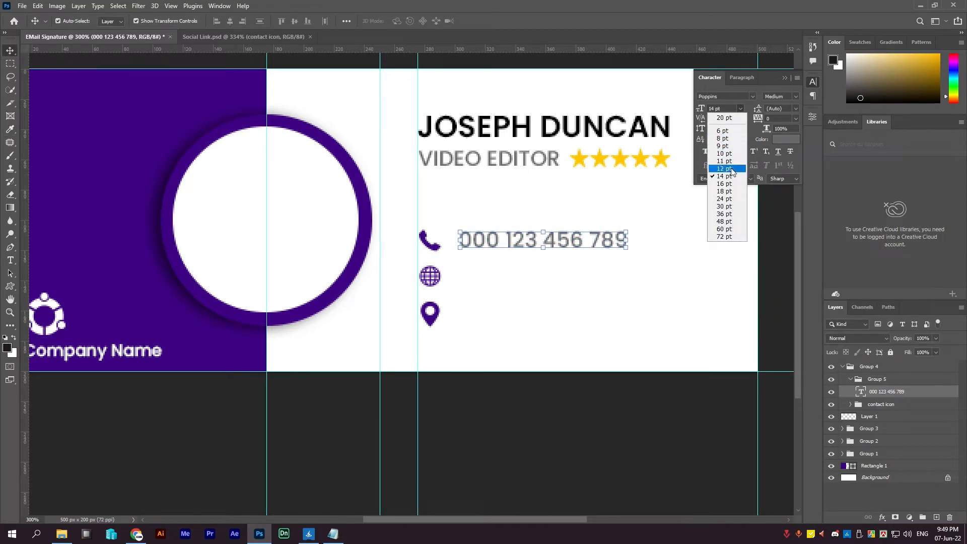
click(723, 161)
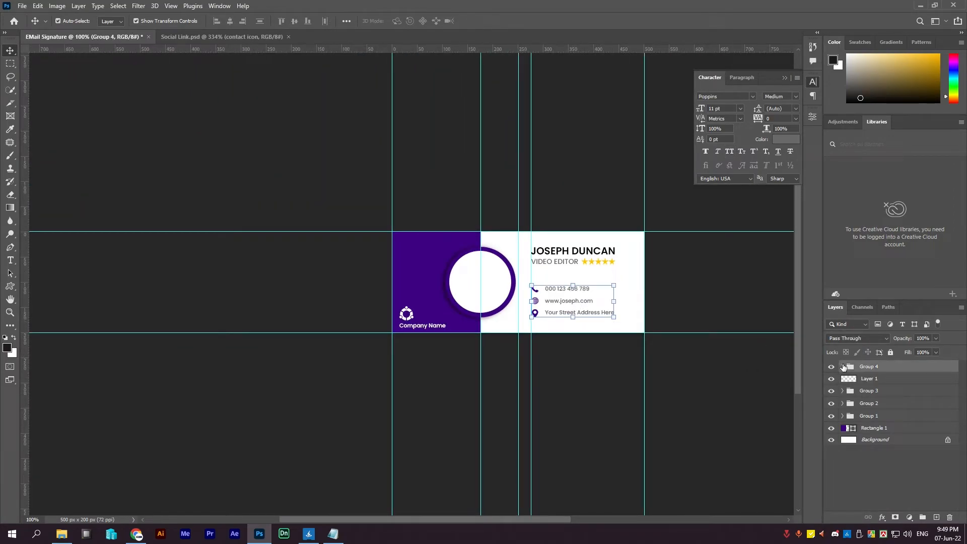
Step: Group the website and street address text rows together with the contact icons
click(842, 367)
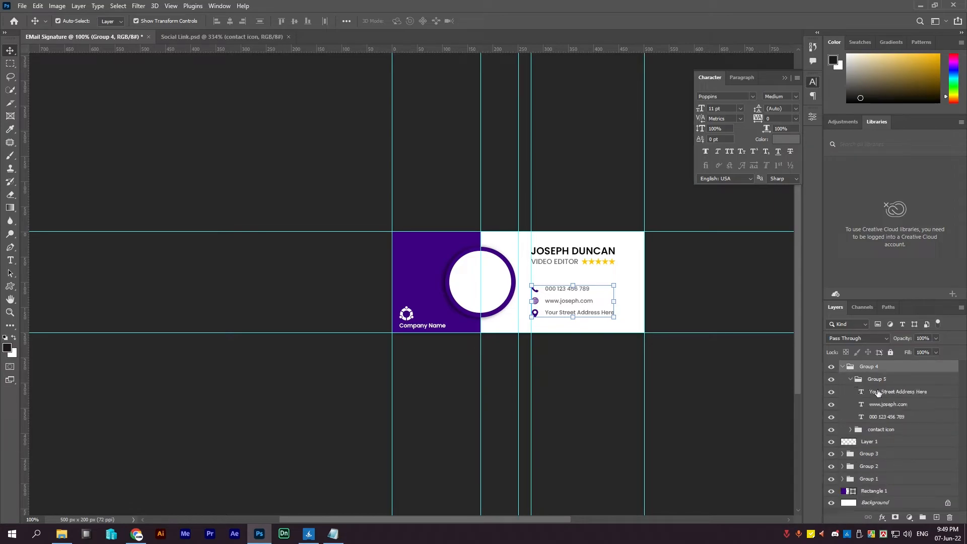
click(795, 97)
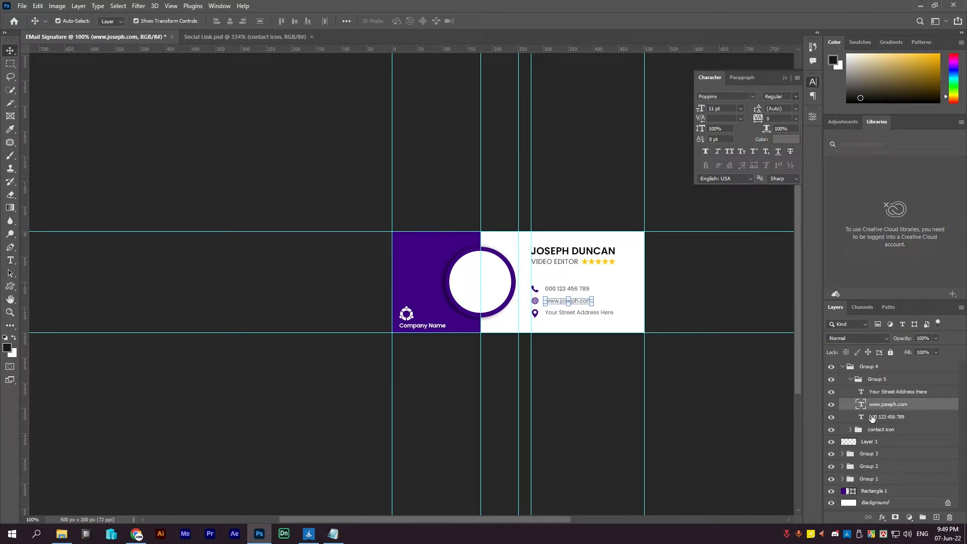
click(778, 97)
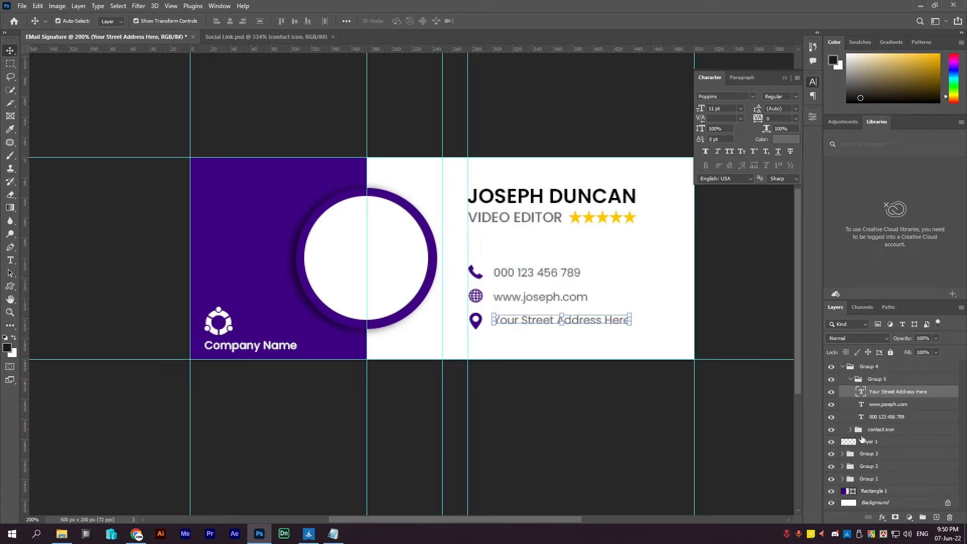
click(465, 315)
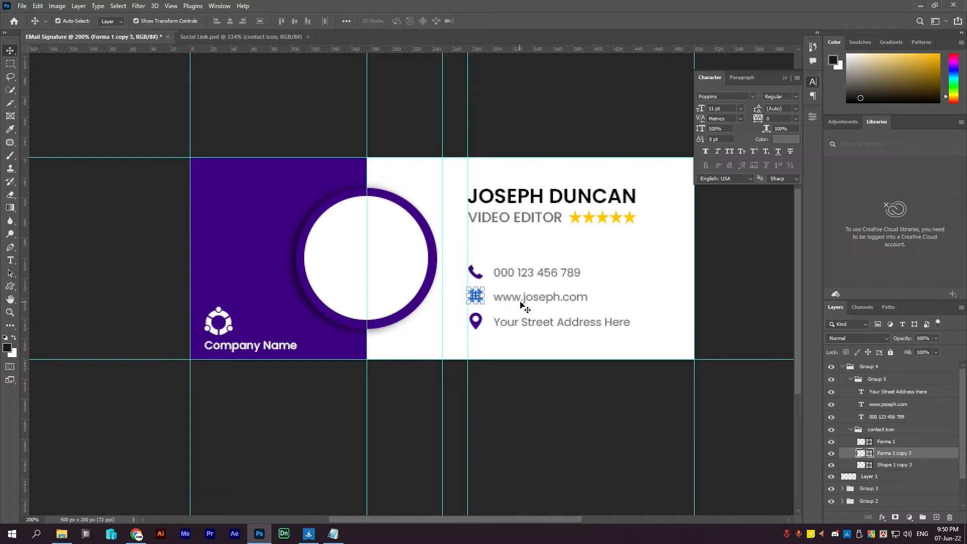
click(540, 296)
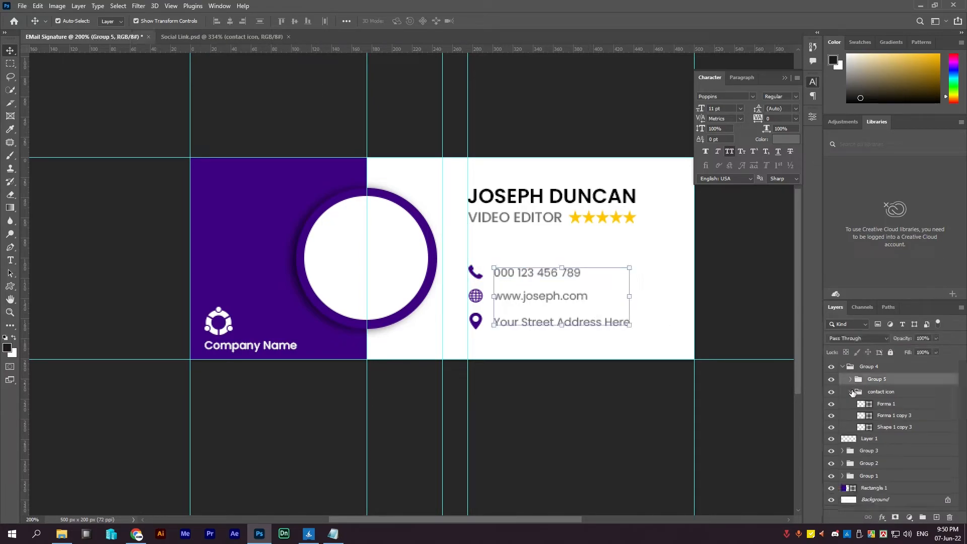
click(852, 392)
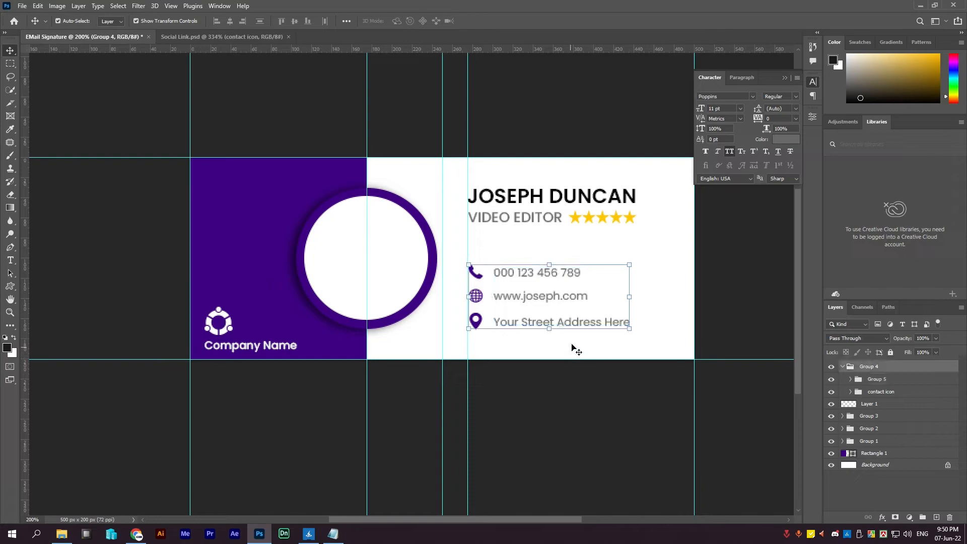
Step: Draw a 1 px divider line about 72 px long under the job title
drag(573, 299, 573, 293)
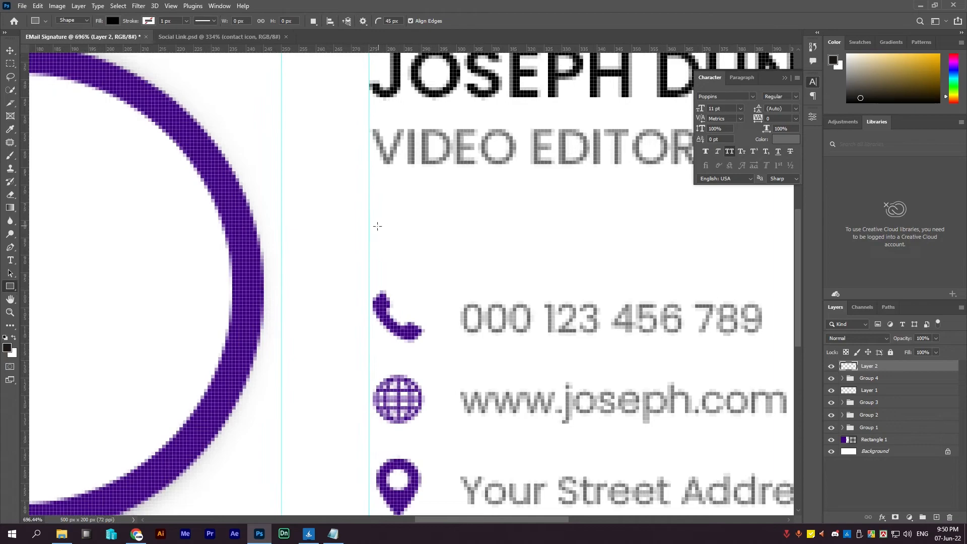
drag(370, 222, 578, 222)
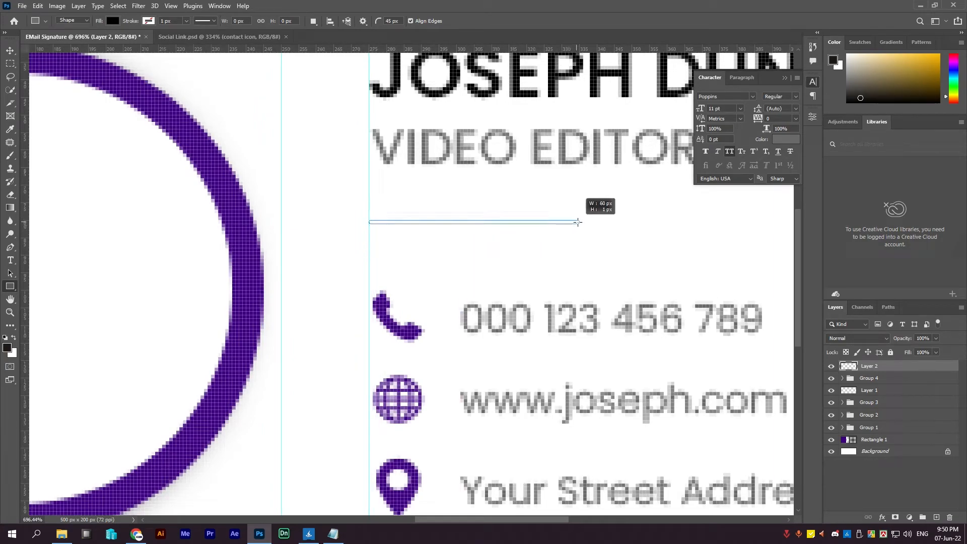
drag(576, 222, 619, 221)
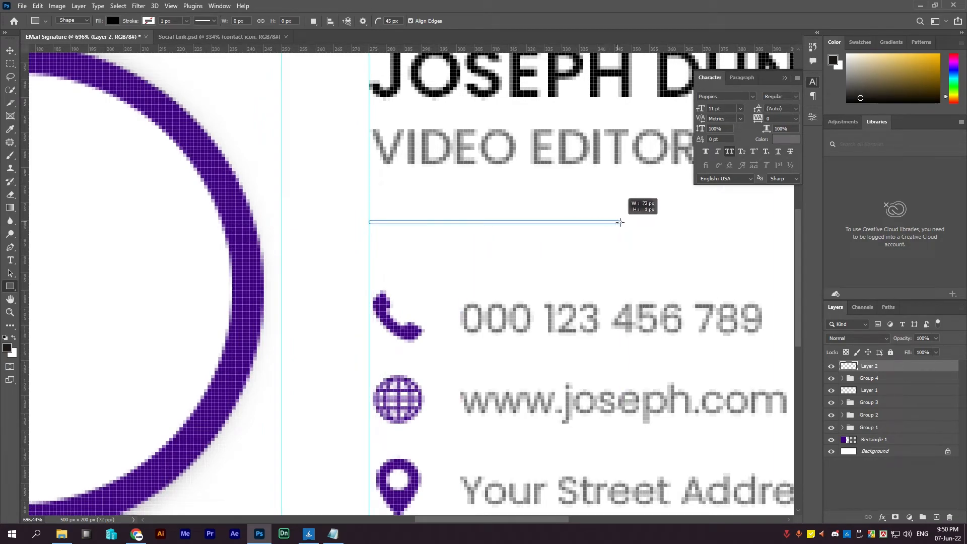
drag(370, 221, 619, 222)
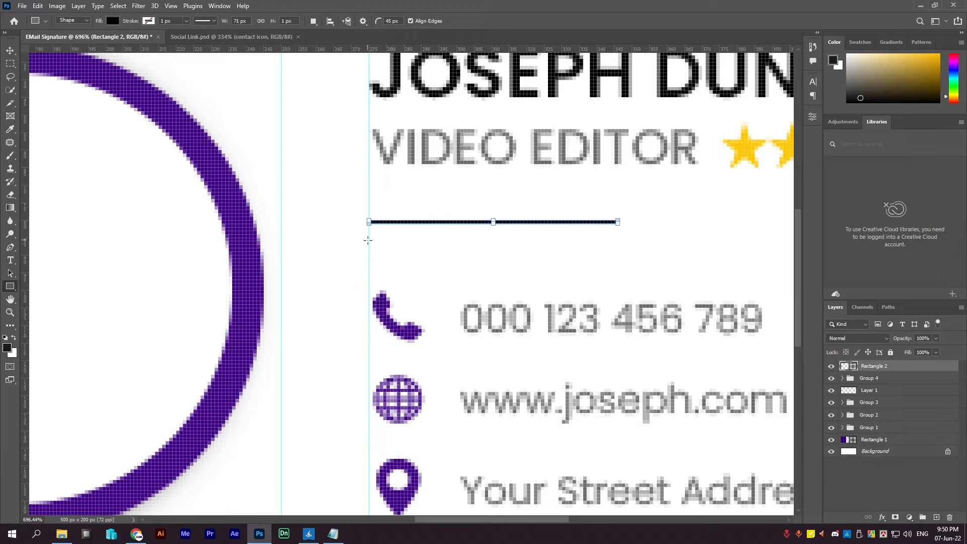
Step: Add a 3 px accent bar about 17 px wide at the line's start and colour the divider purple
drag(370, 244, 397, 252)
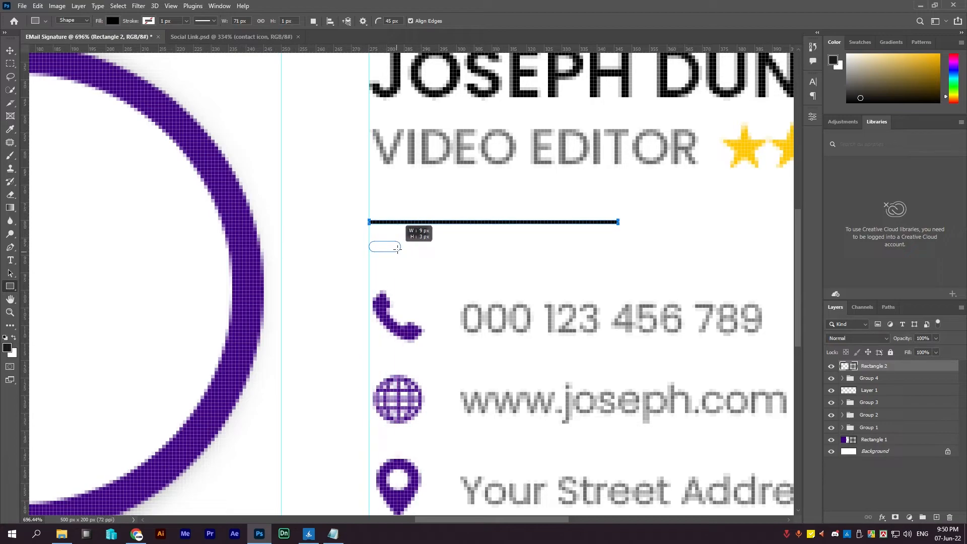
drag(370, 241, 400, 253)
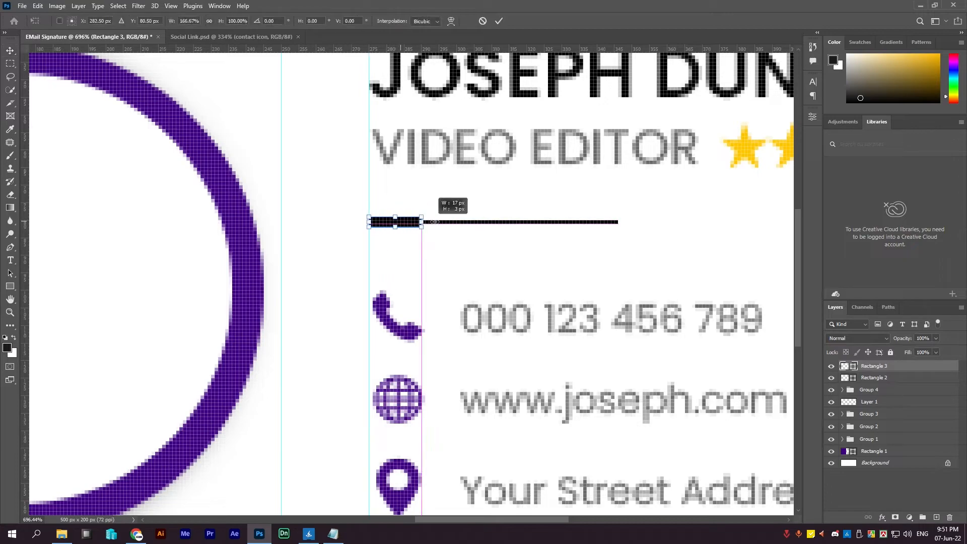
drag(424, 222, 464, 222)
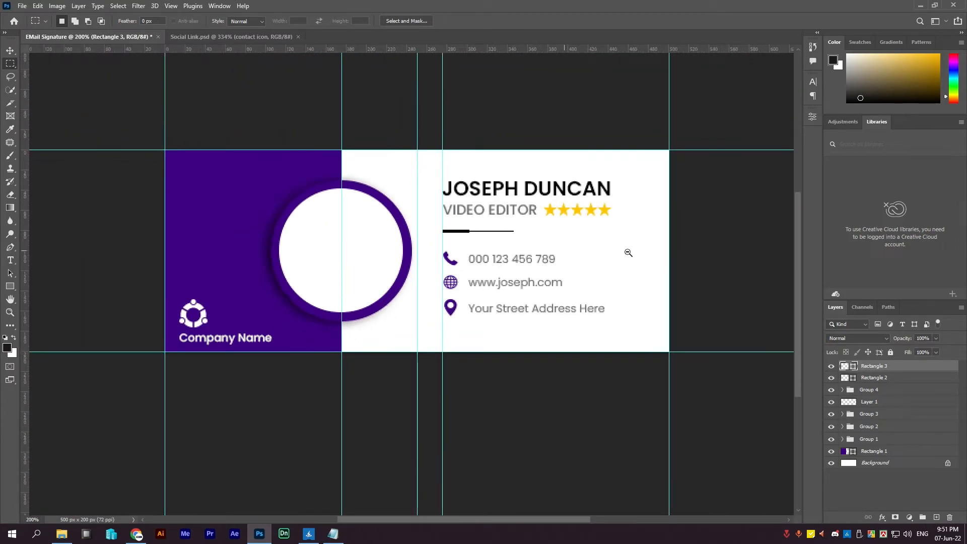
click(874, 377)
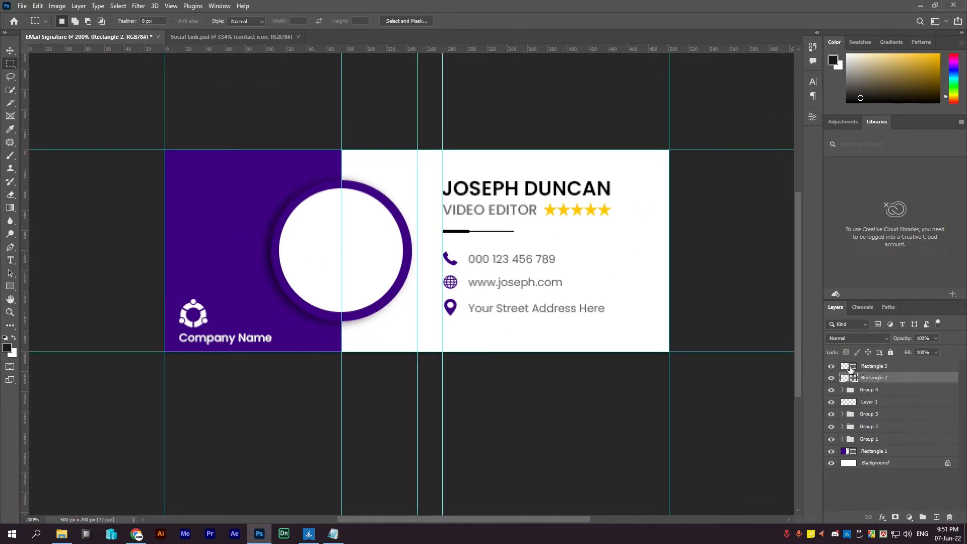
click(874, 365)
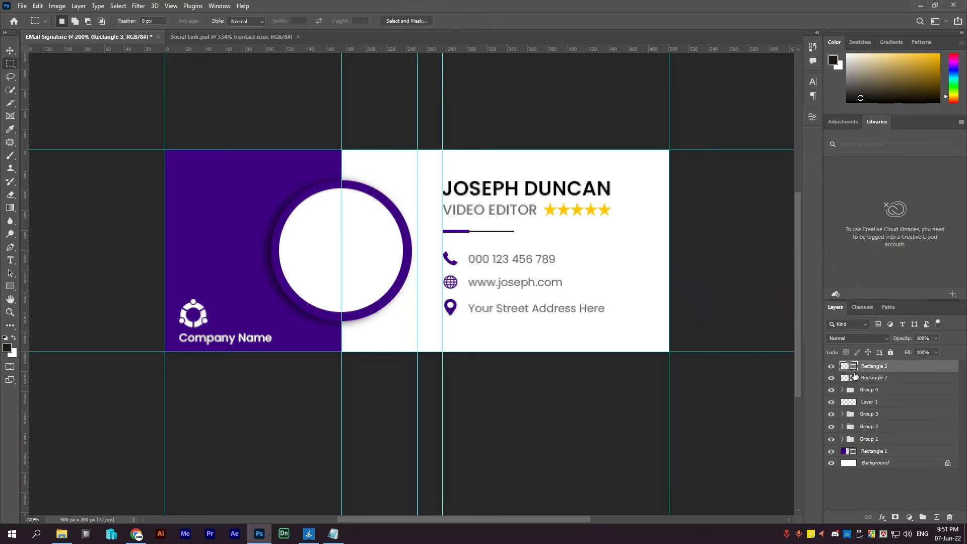
click(873, 378)
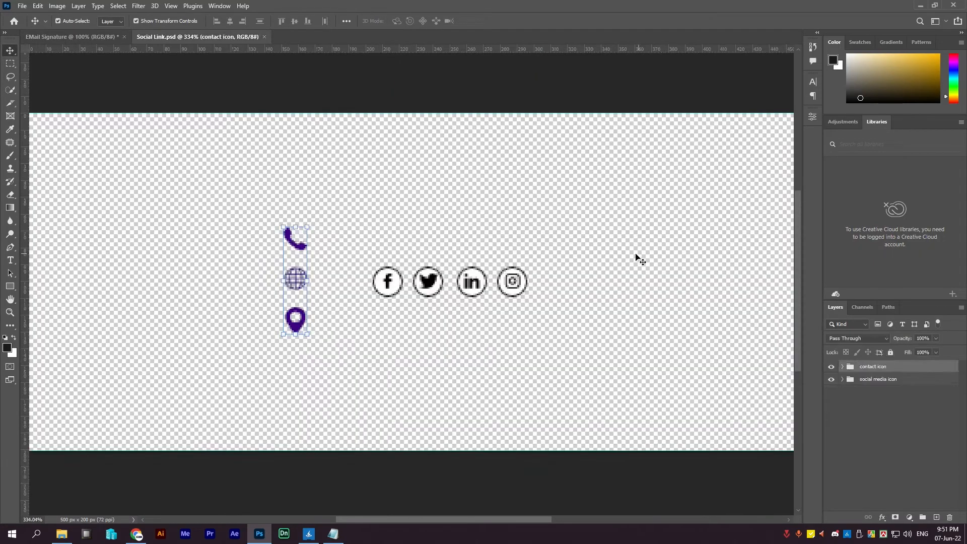
Step: Move the social media icon group and scale it across the purple panel top
click(842, 379)
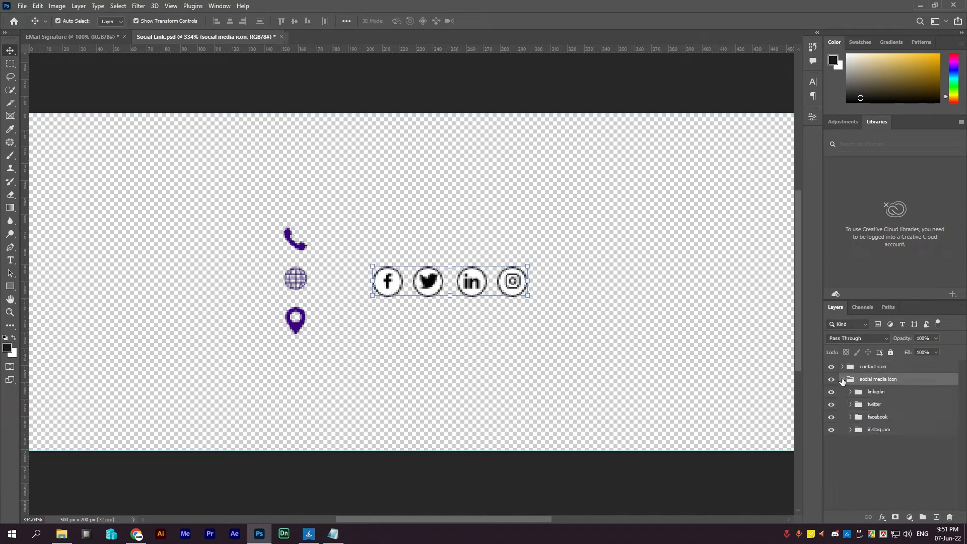
click(843, 379)
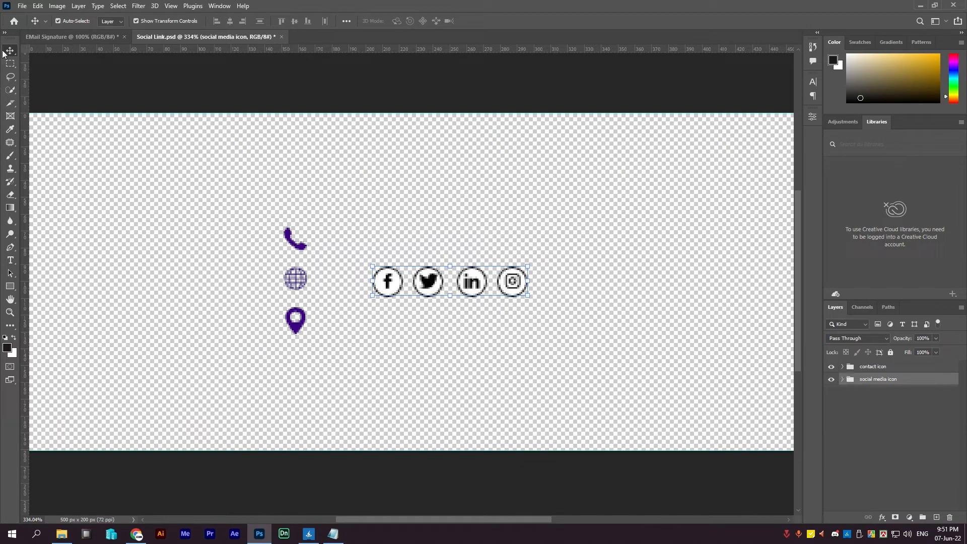
click(69, 37)
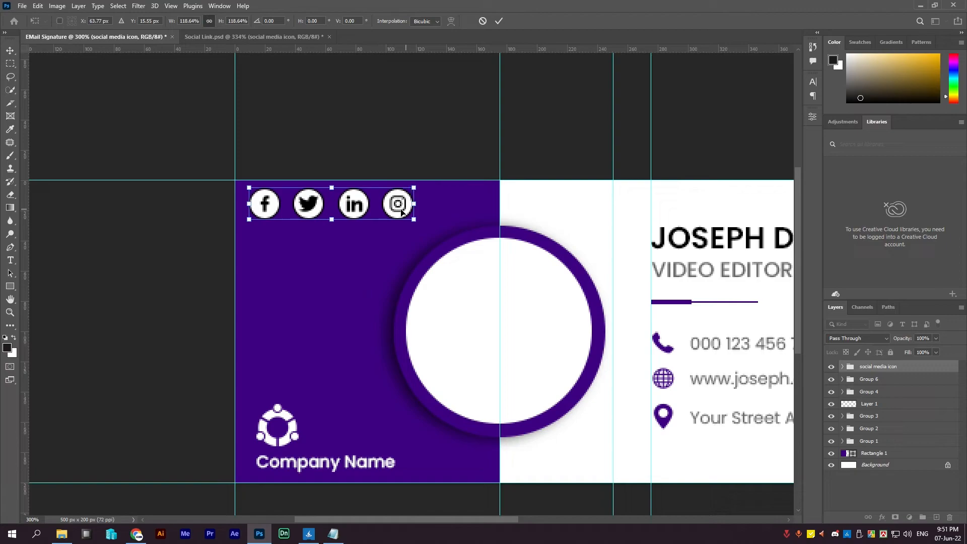
drag(398, 212, 399, 214)
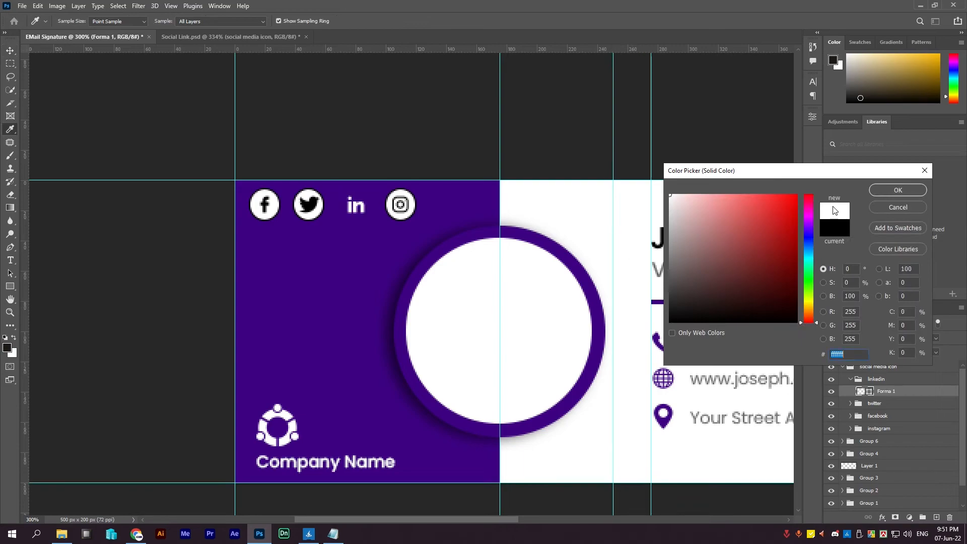
Step: Recolour the LinkedIn, Twitter and Facebook icons white in the Color Picker
click(897, 206)
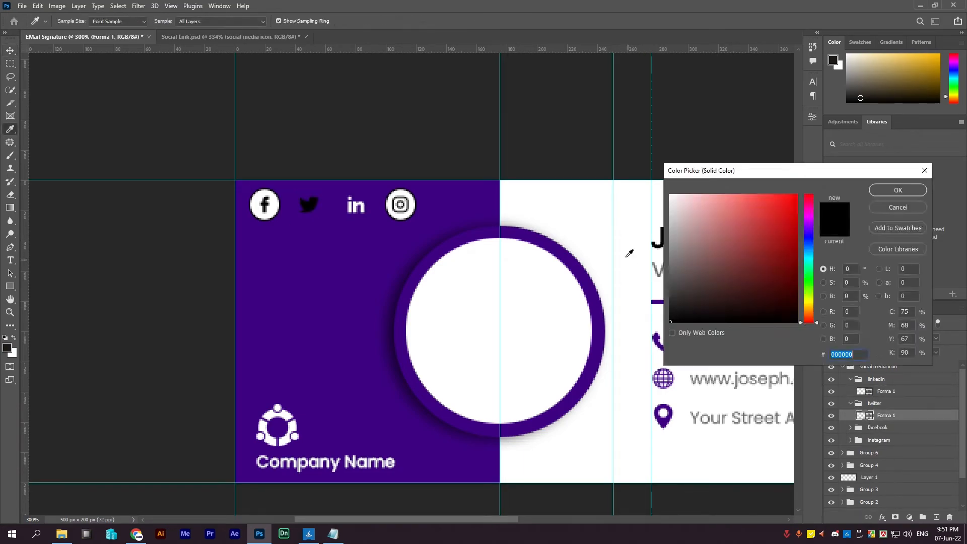
click(897, 208)
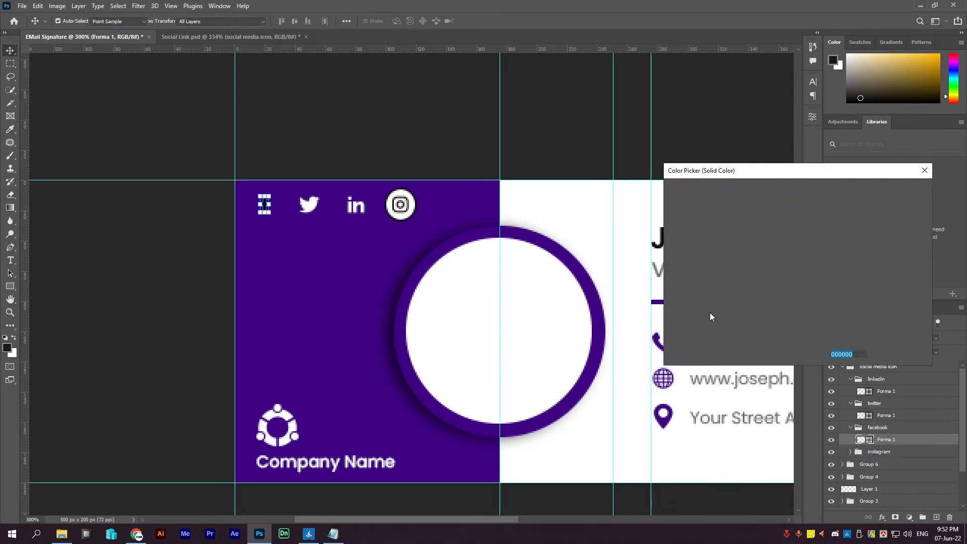
click(878, 451)
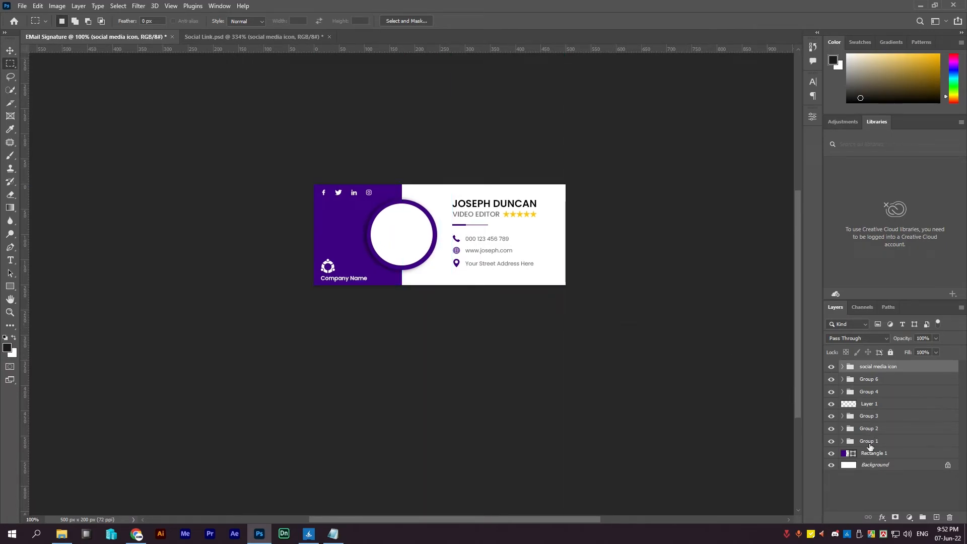
Step: Clip the portrait photo into the circle copy layer inside its group
click(868, 441)
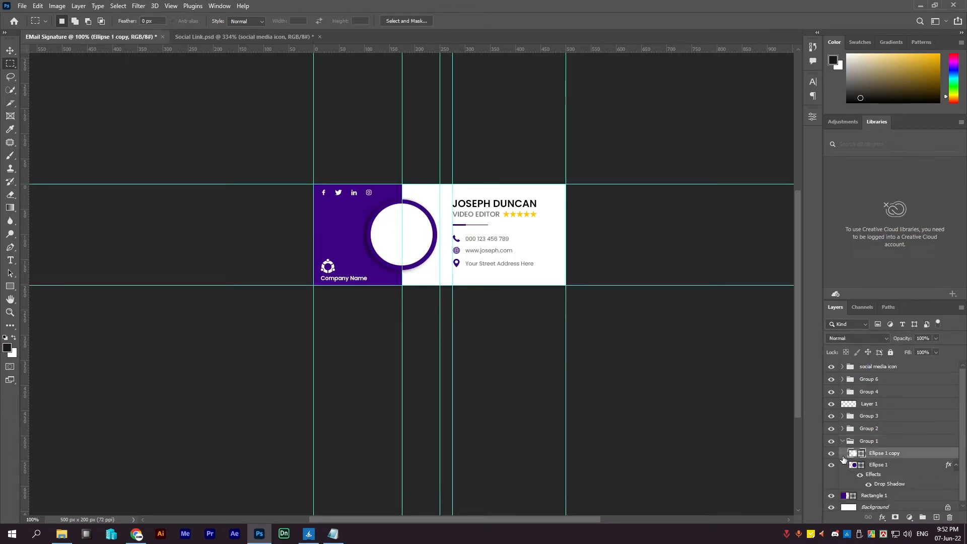
right_click(885, 452)
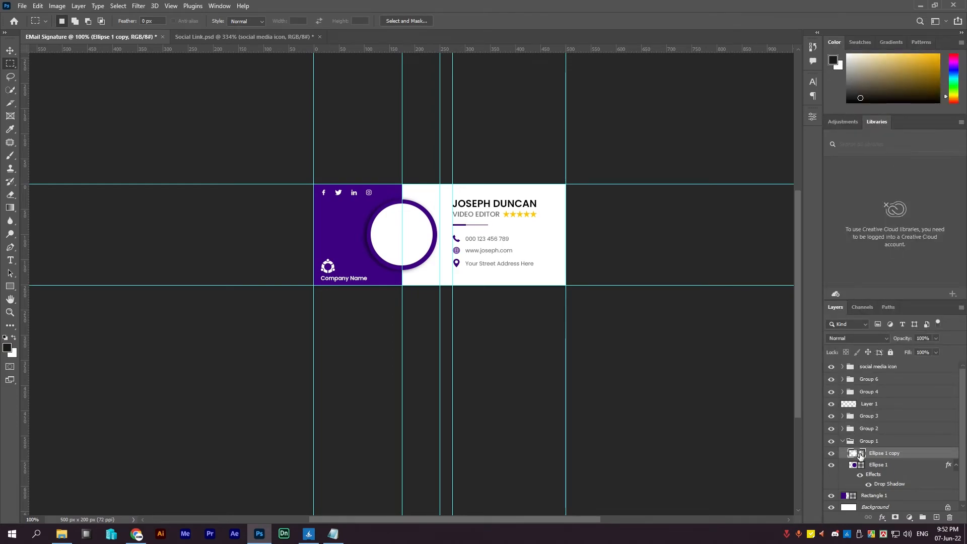
double_click(848, 456)
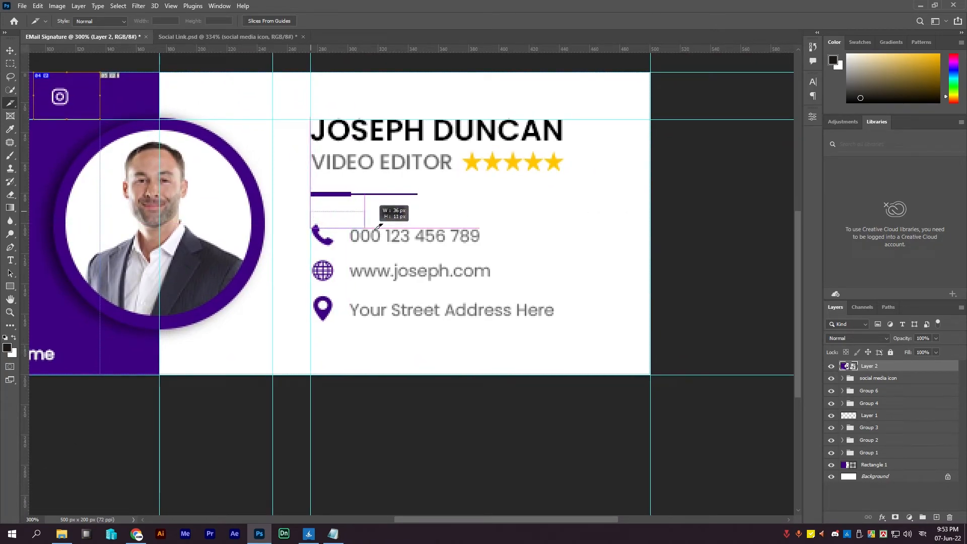
Step: Draw and tighten a slice around the phone row, then target the Facebook icon slice
drag(376, 229, 564, 250)
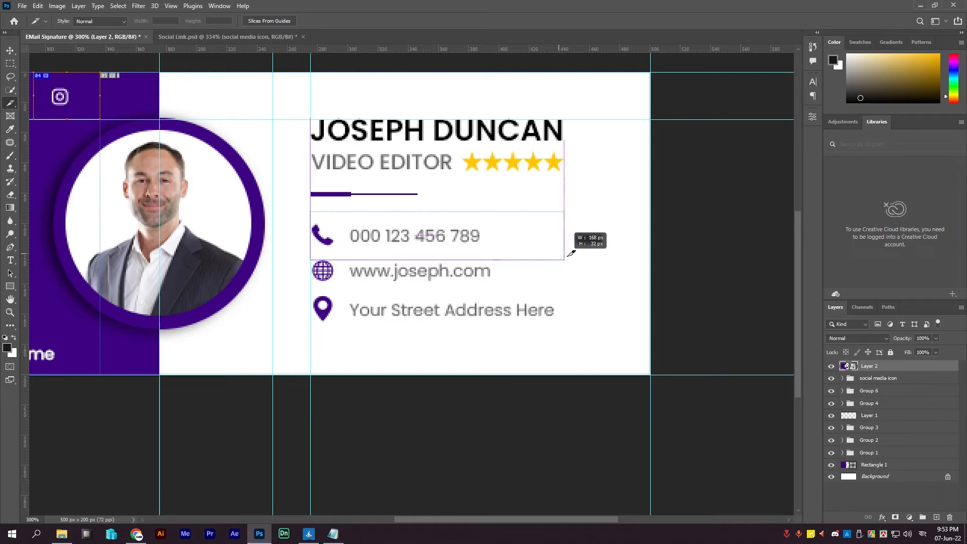
drag(562, 259, 562, 253)
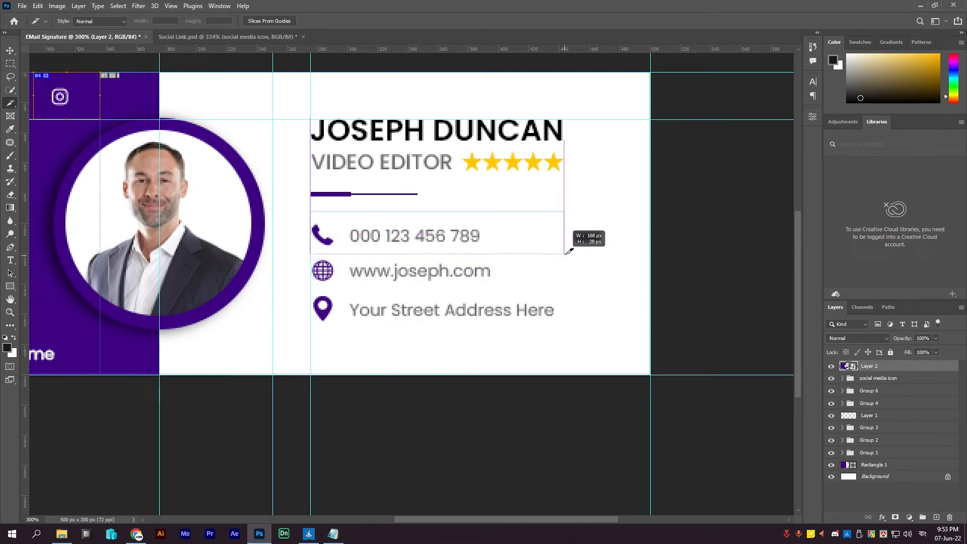
drag(564, 235, 419, 287)
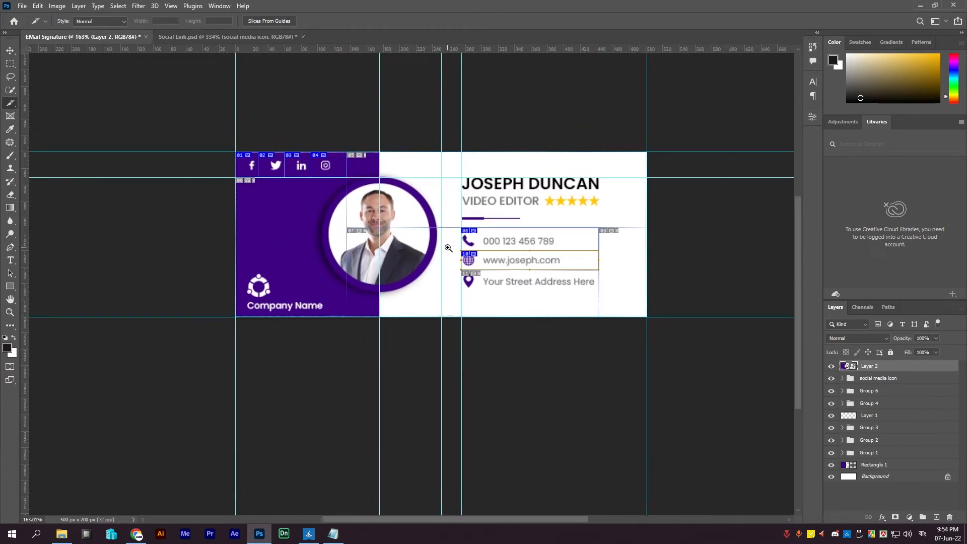
right_click(210, 151)
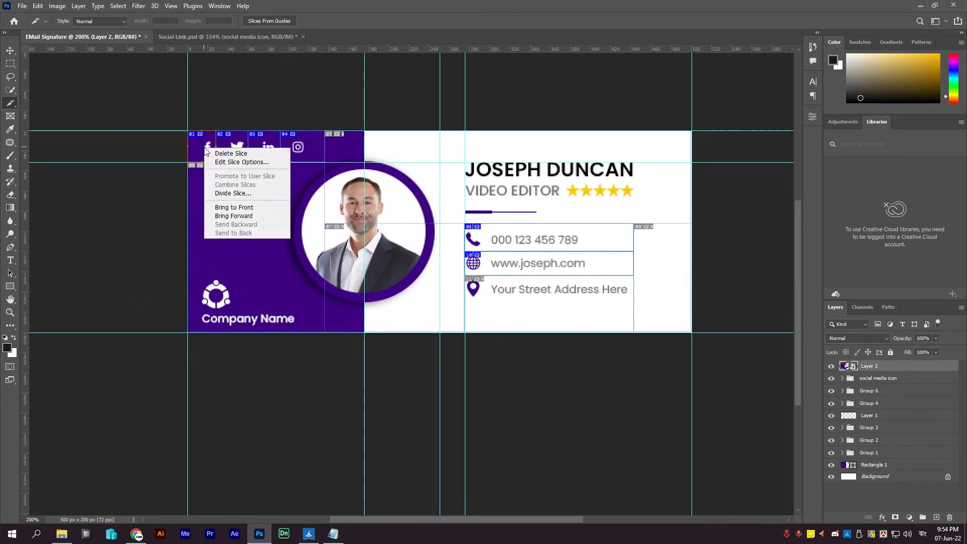
click(240, 162)
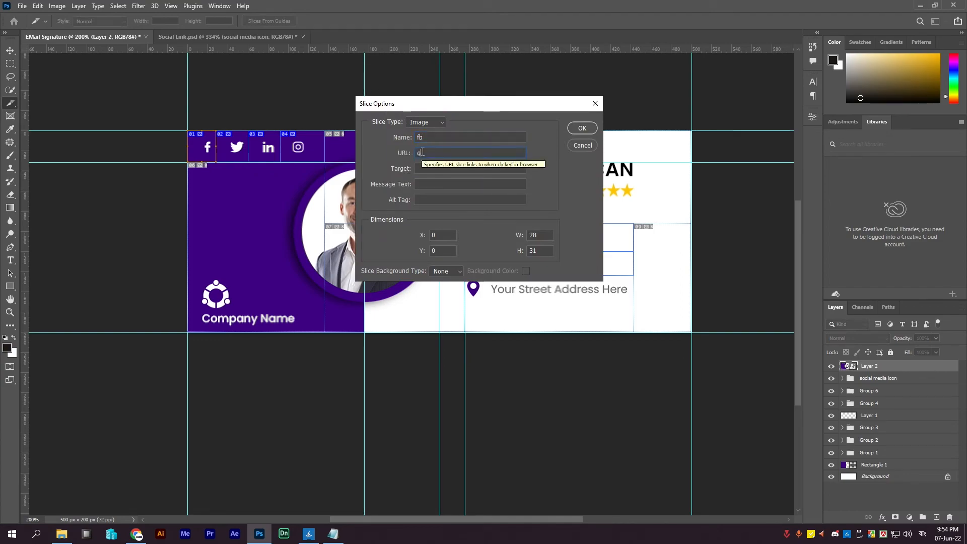
text(https://)
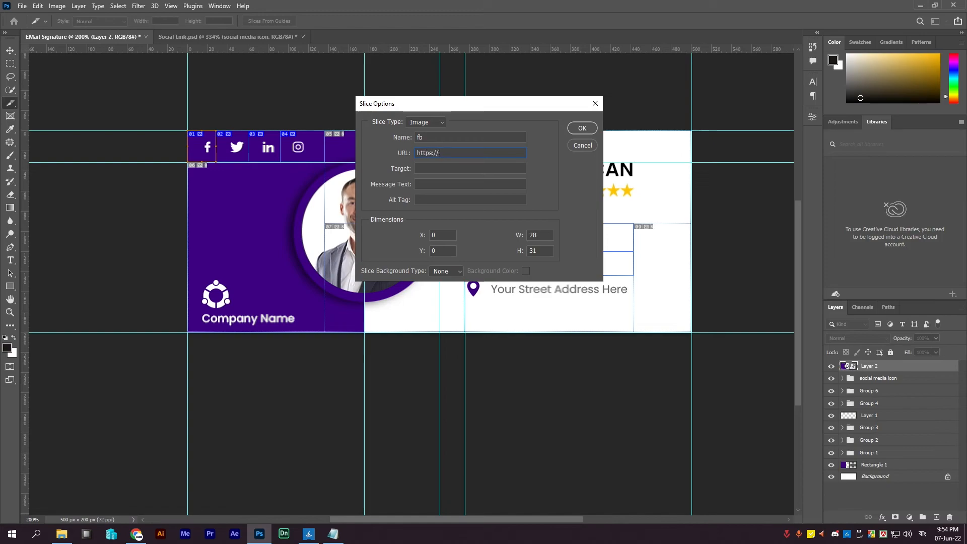
text(www)
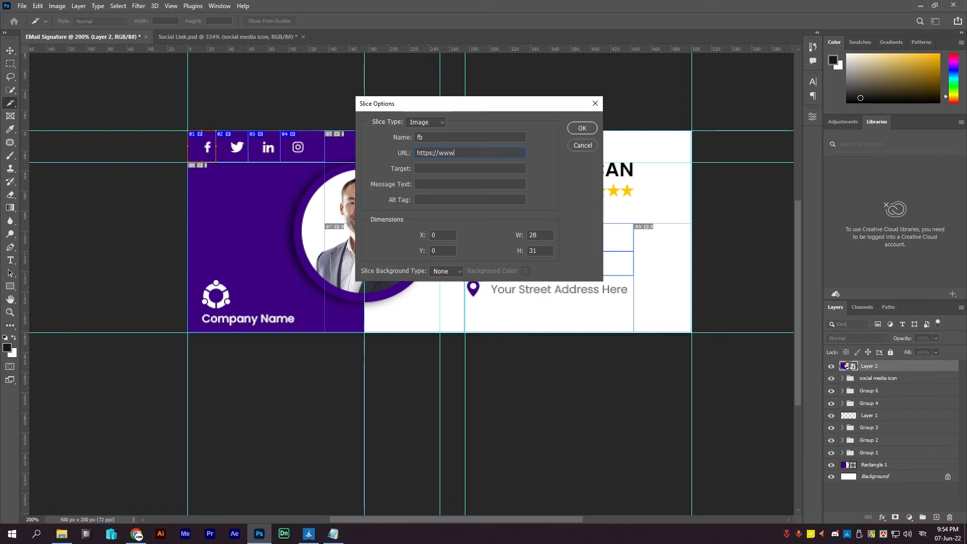